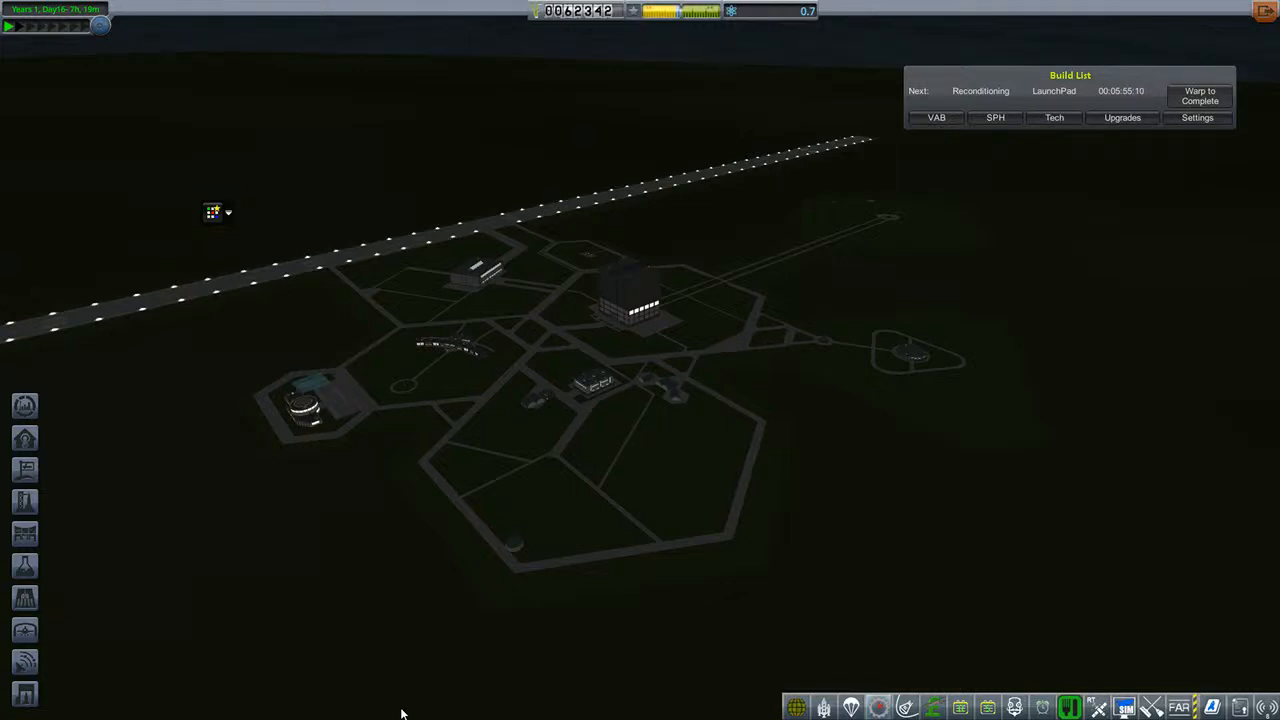
pyautogui.moveTo(828, 540)
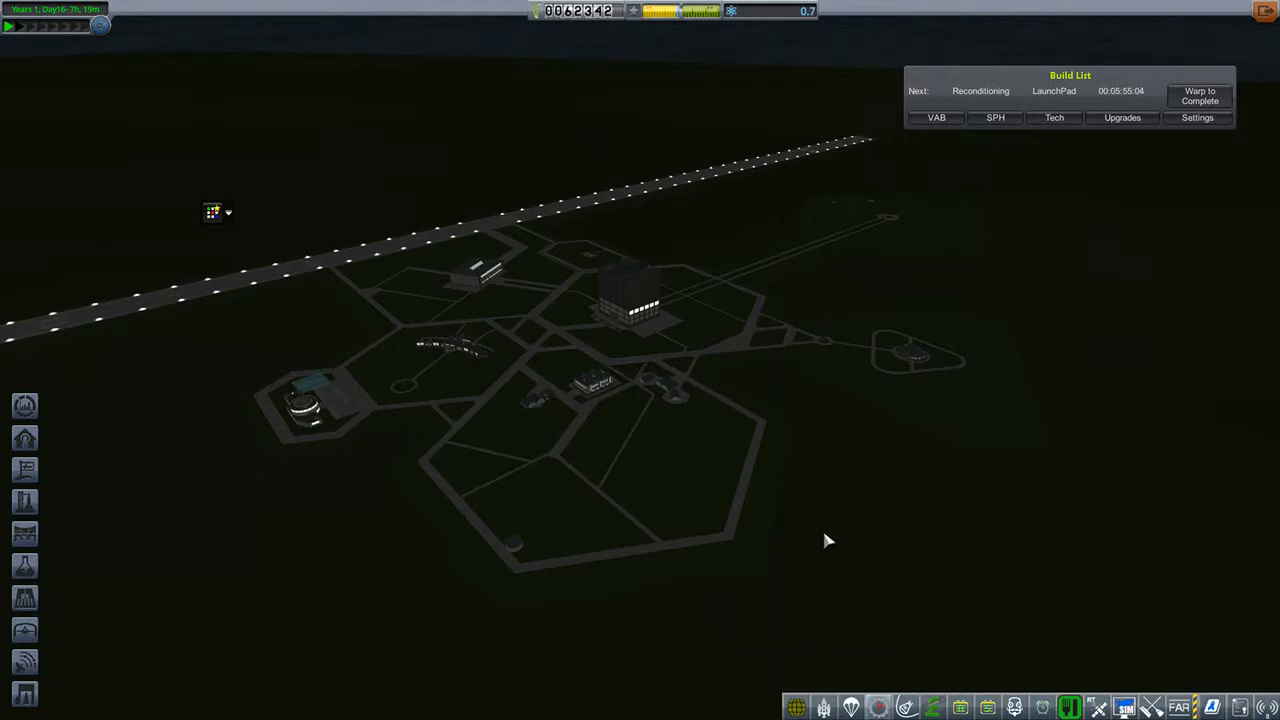
pyautogui.moveTo(836, 516)
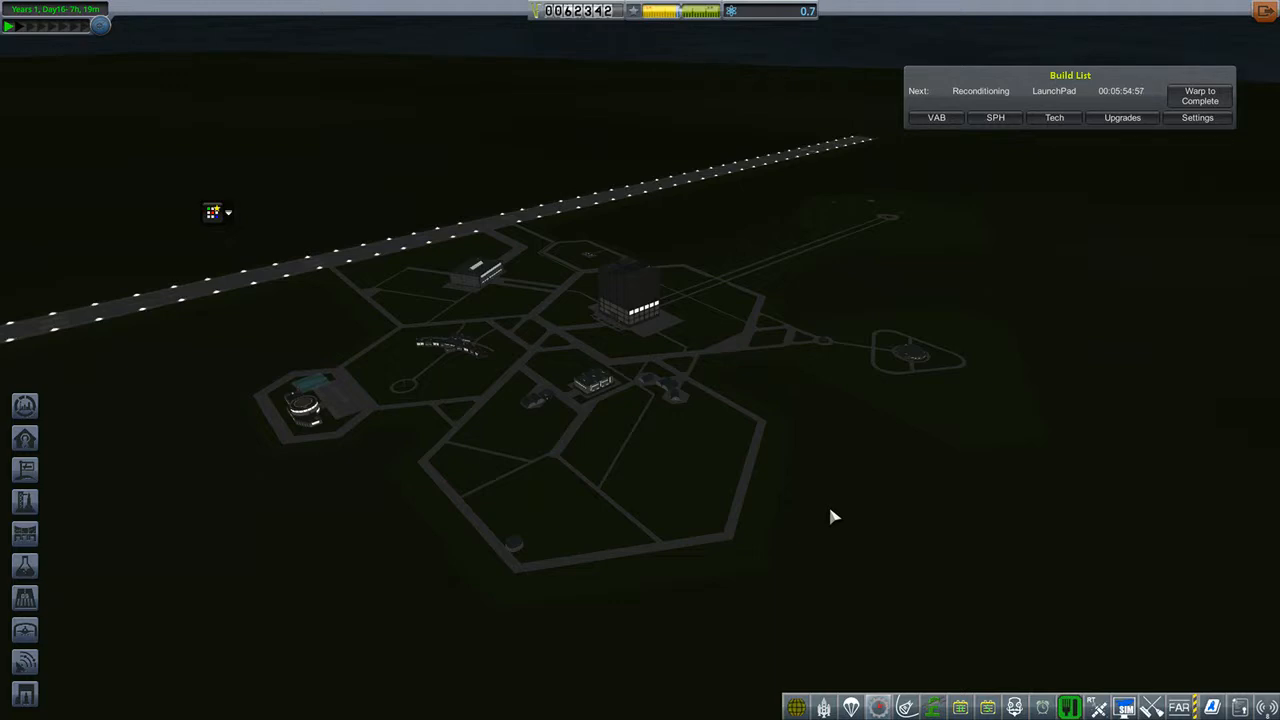
pyautogui.moveTo(730, 390)
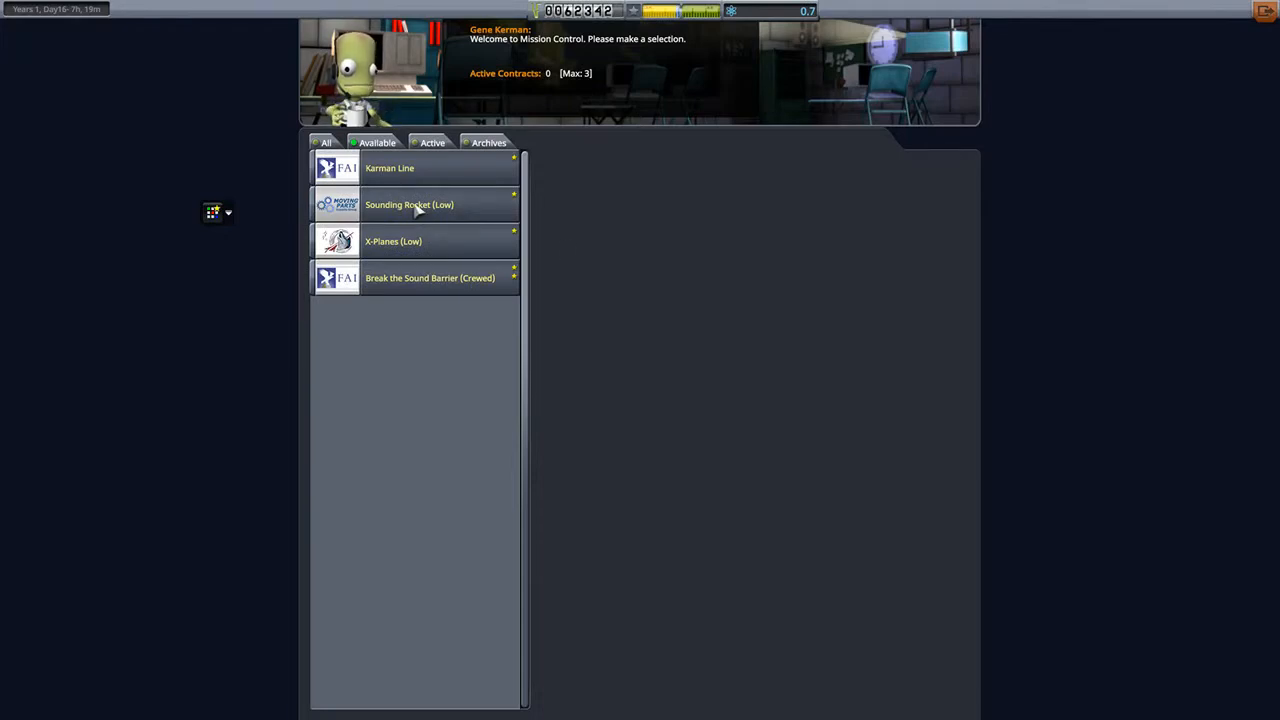
# - Review the Sounding Rocket (Low) contract, then the Karman Line 100 km contract briefing
pyautogui.click(408, 204)
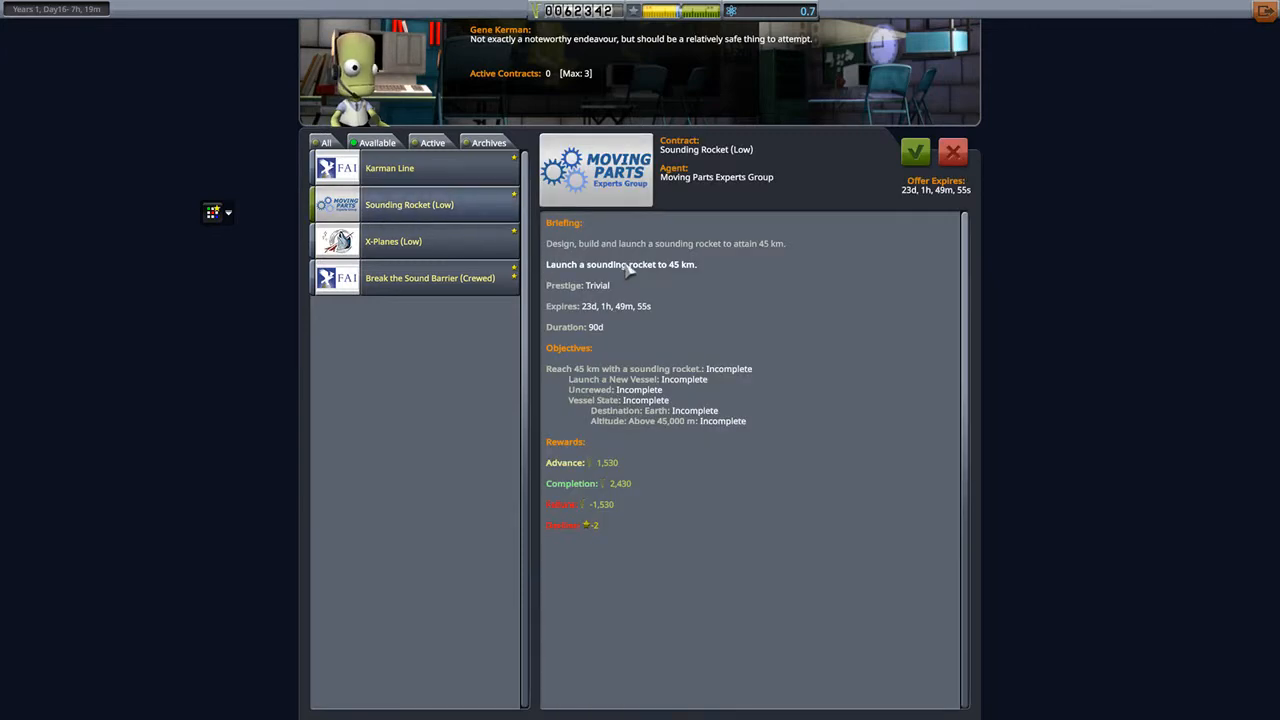
pyautogui.moveTo(612, 438)
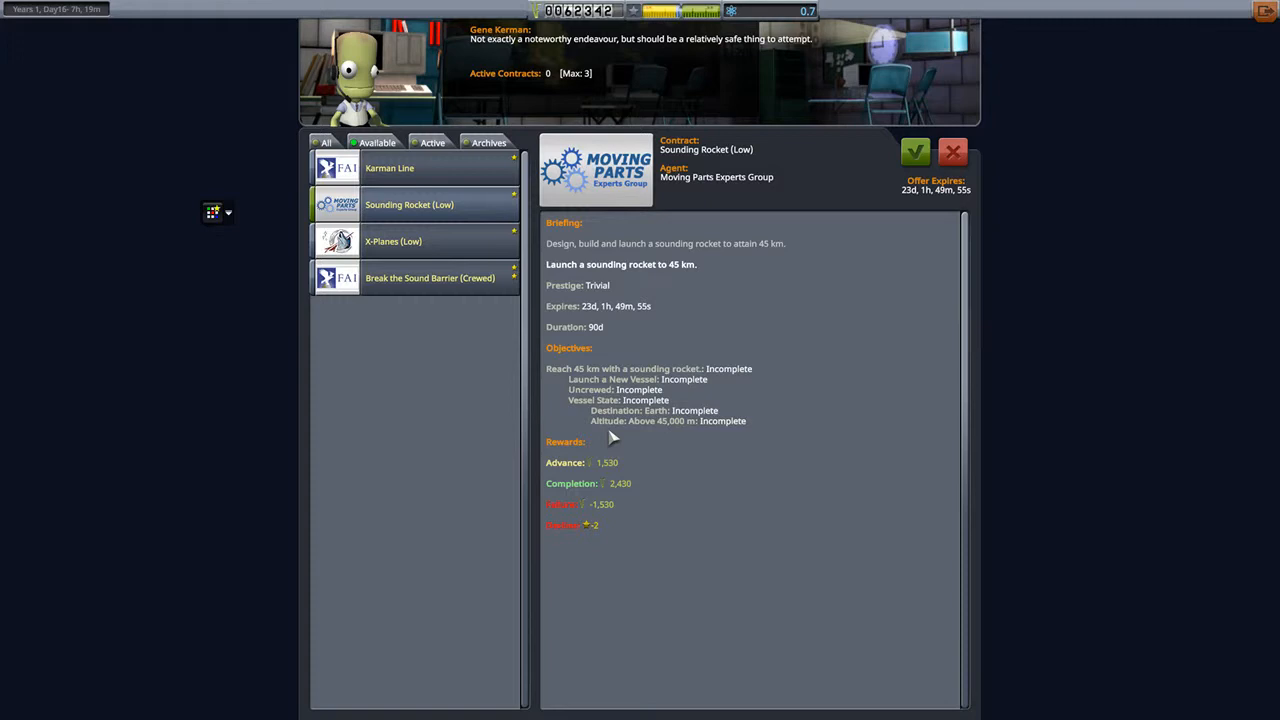
pyautogui.moveTo(676, 424)
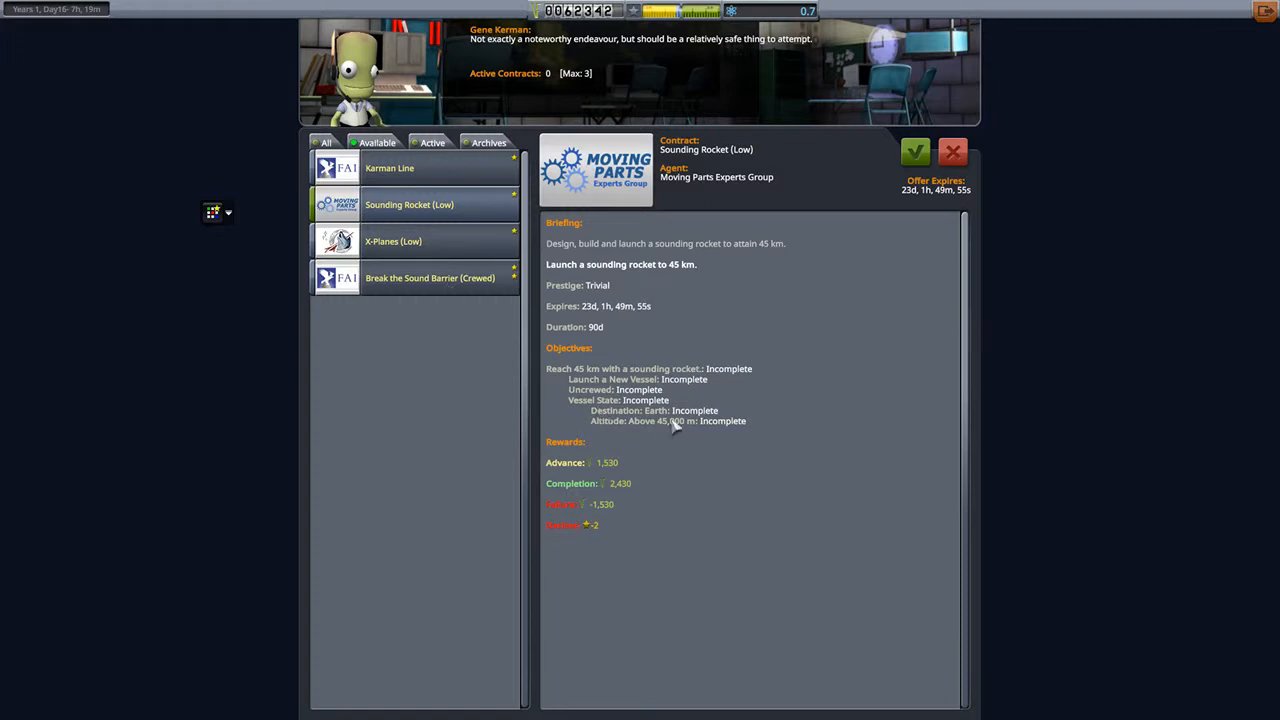
pyautogui.moveTo(470, 296)
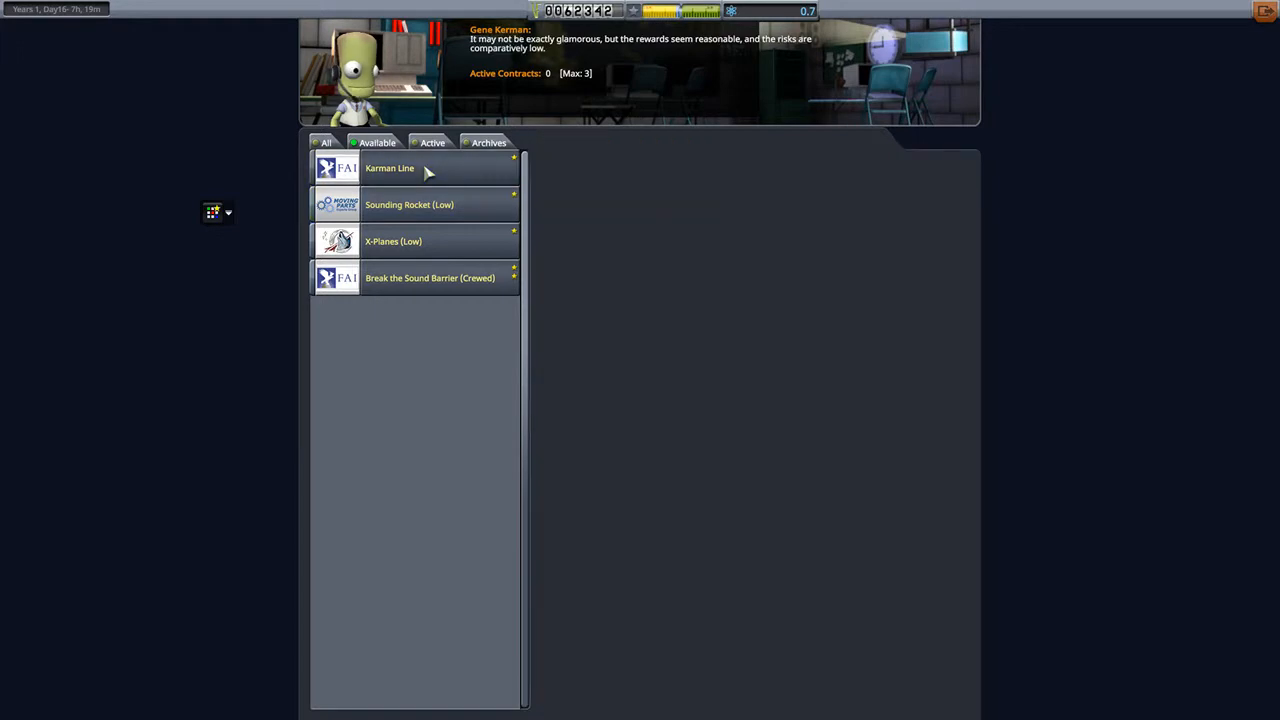
pyautogui.click(388, 168)
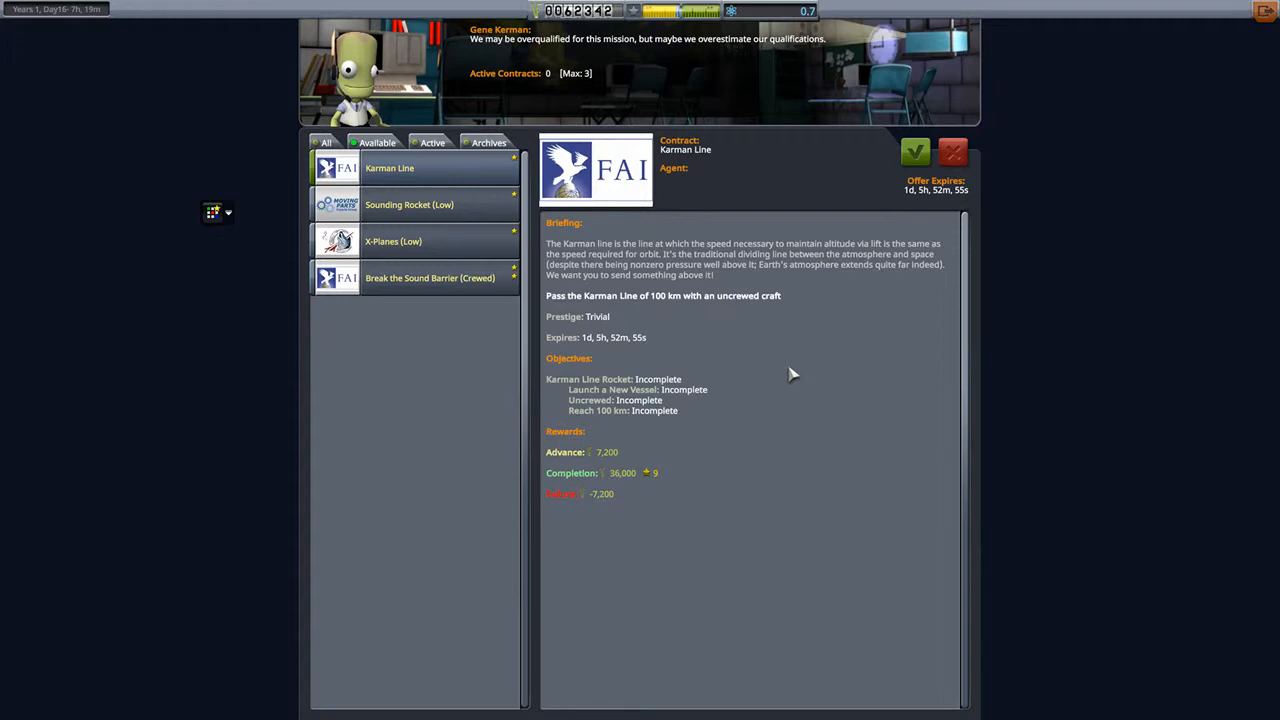
pyautogui.moveTo(910, 188)
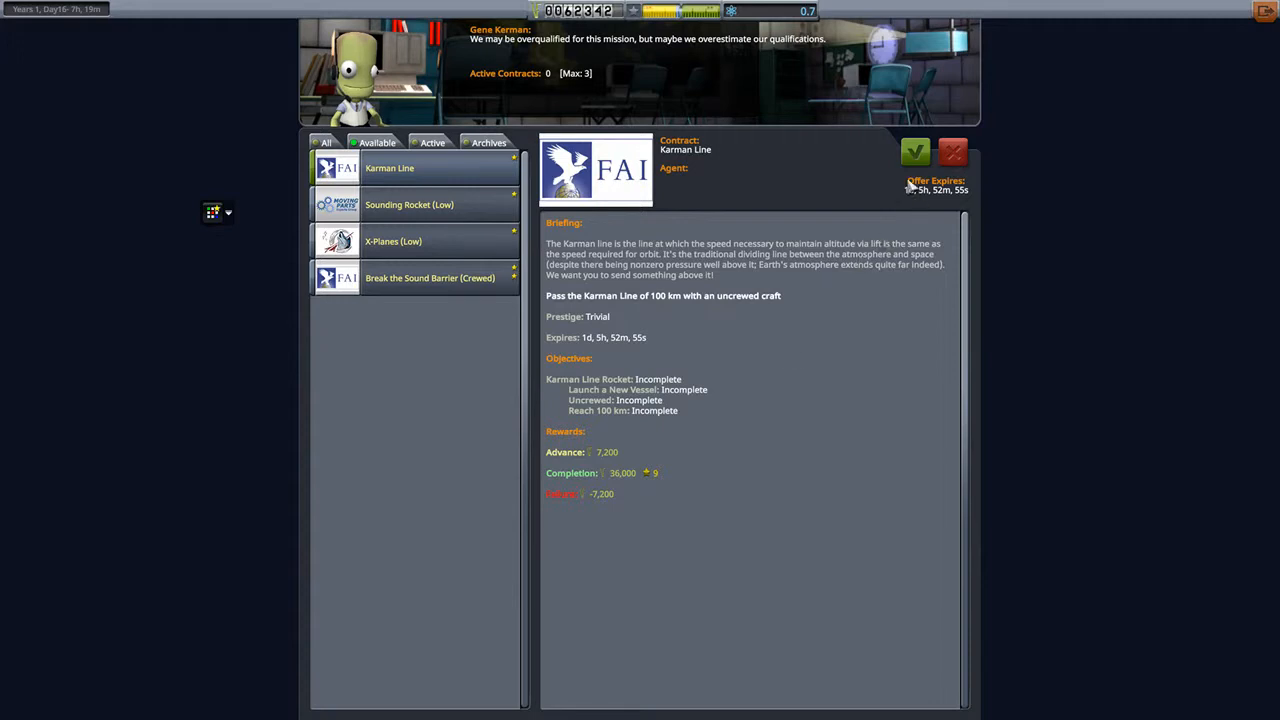
pyautogui.moveTo(916, 152)
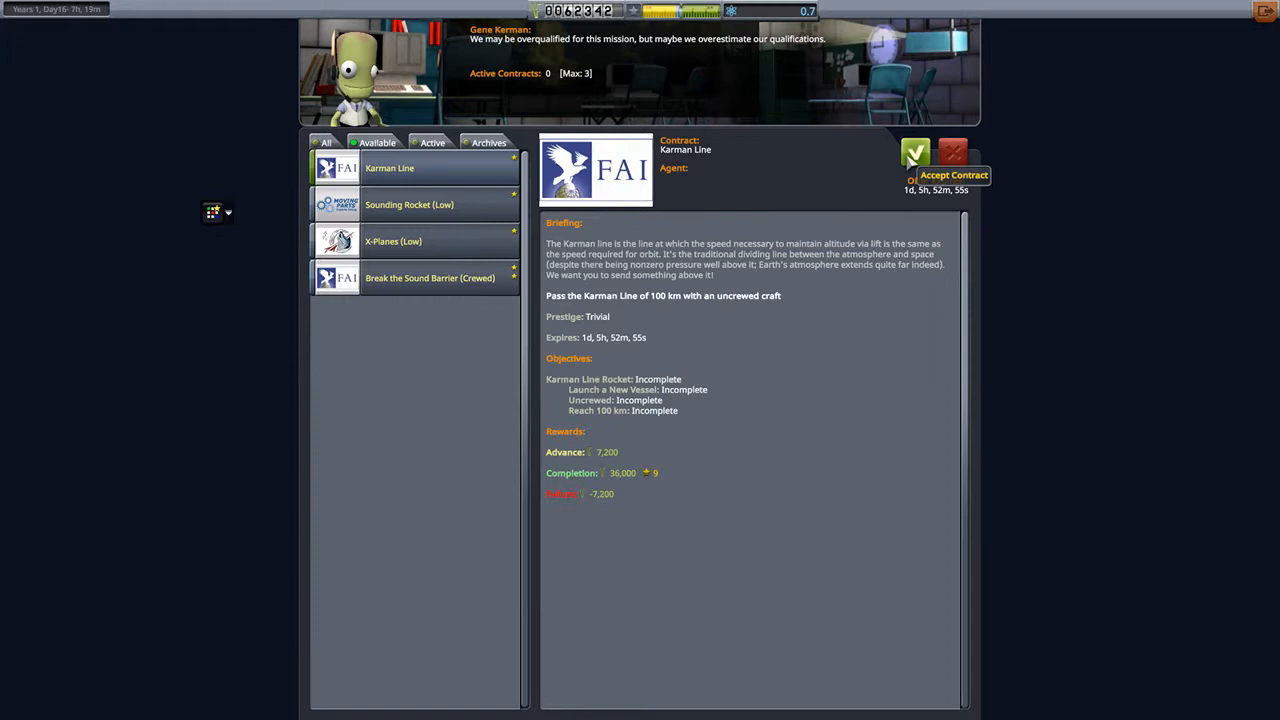
pyautogui.moveTo(1180, 114)
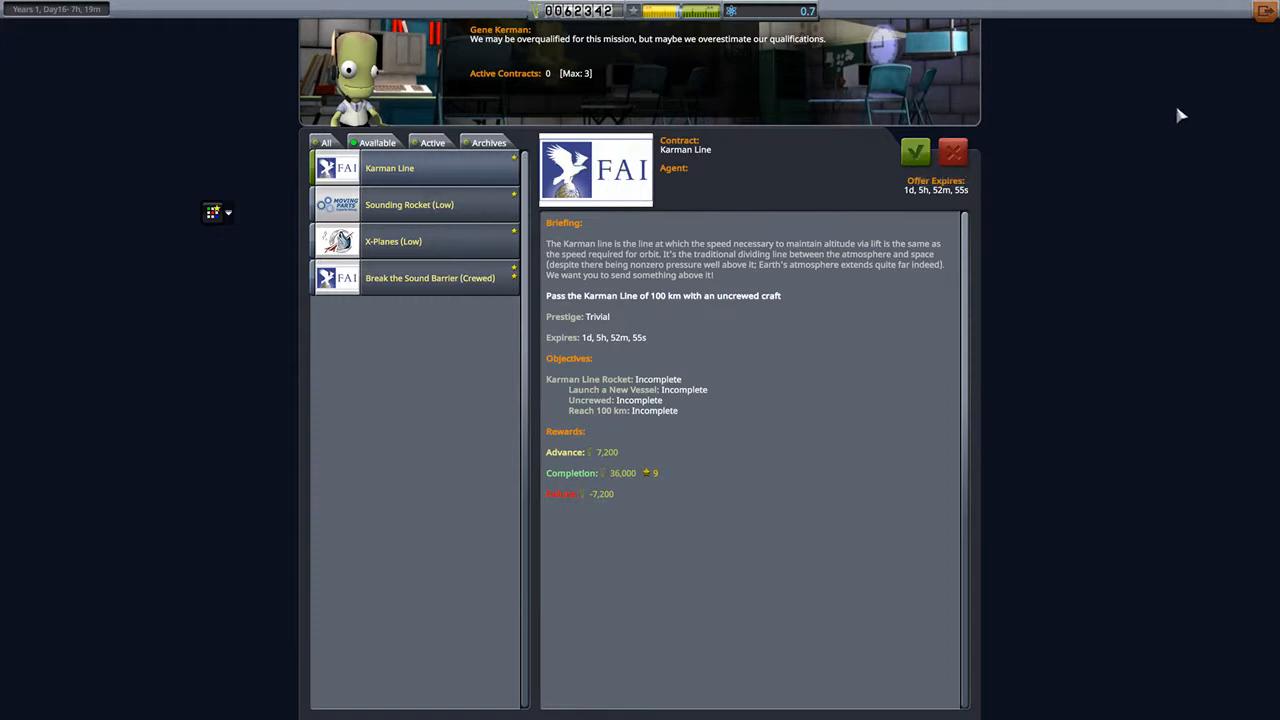
pyautogui.moveTo(608, 418)
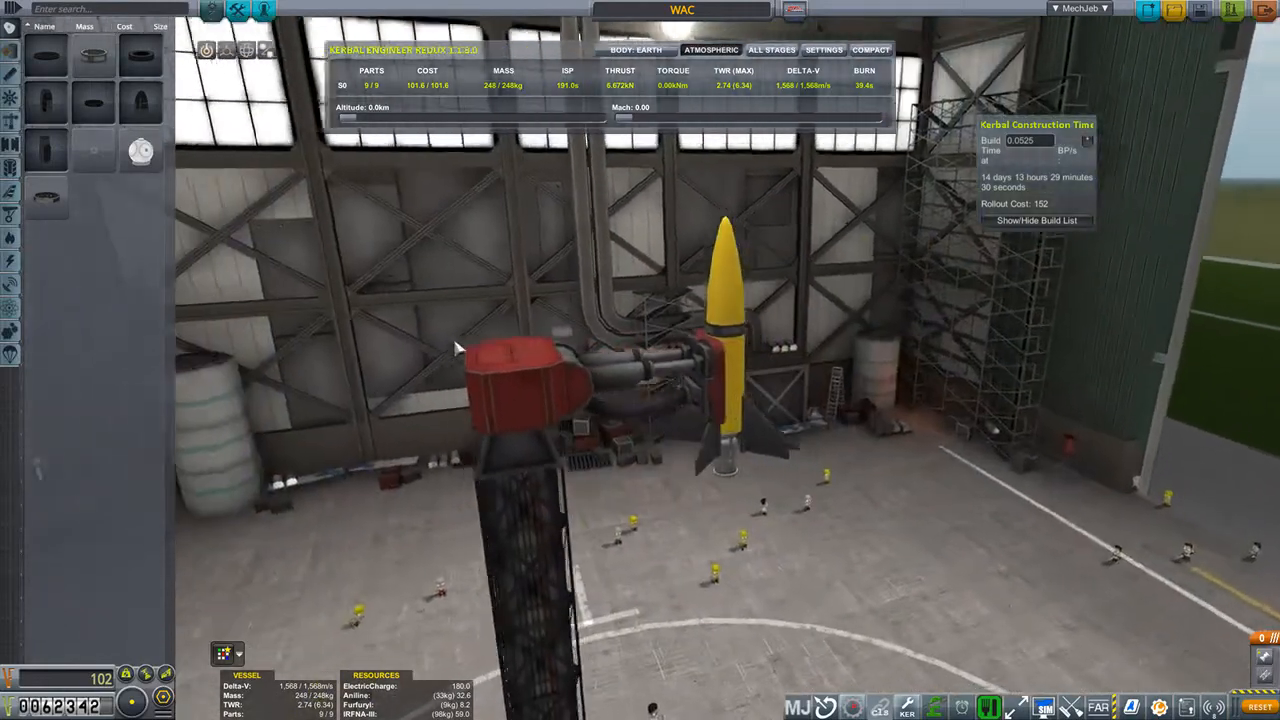
# - Inspect the Aerobee engine's specifications in the VAB parts list
pyautogui.click(12, 76)
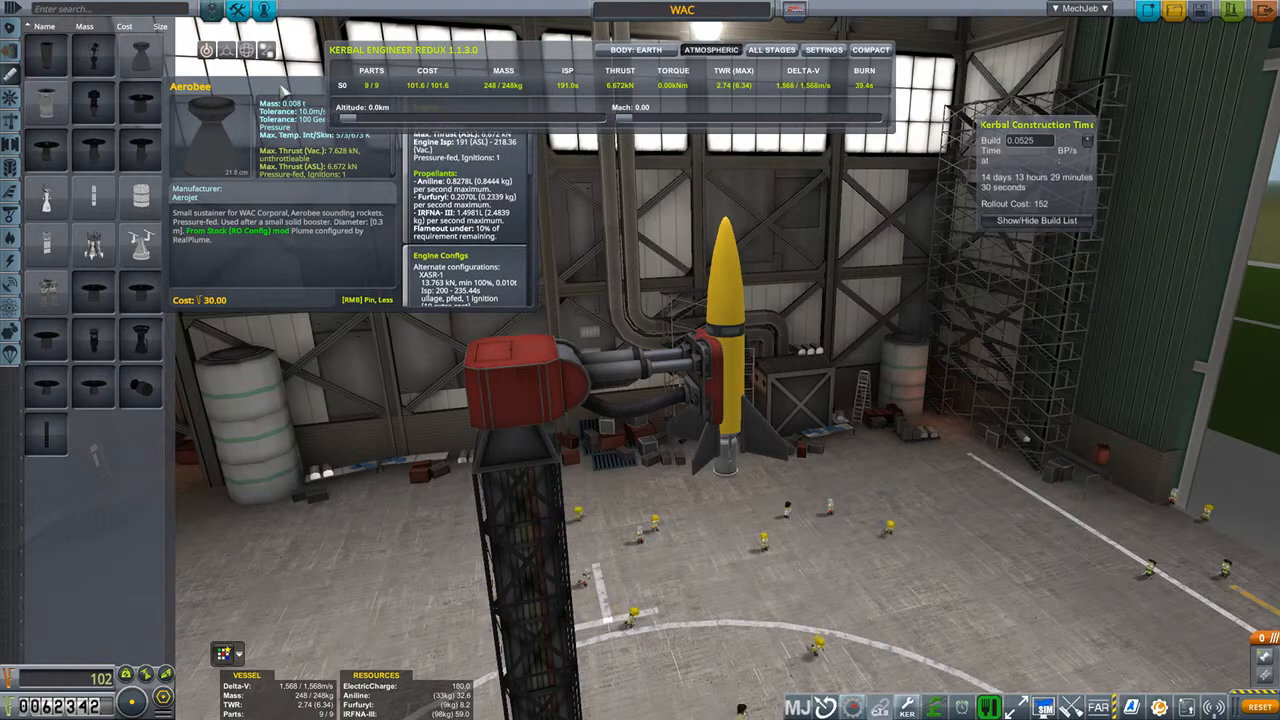
pyautogui.moveTo(190, 248)
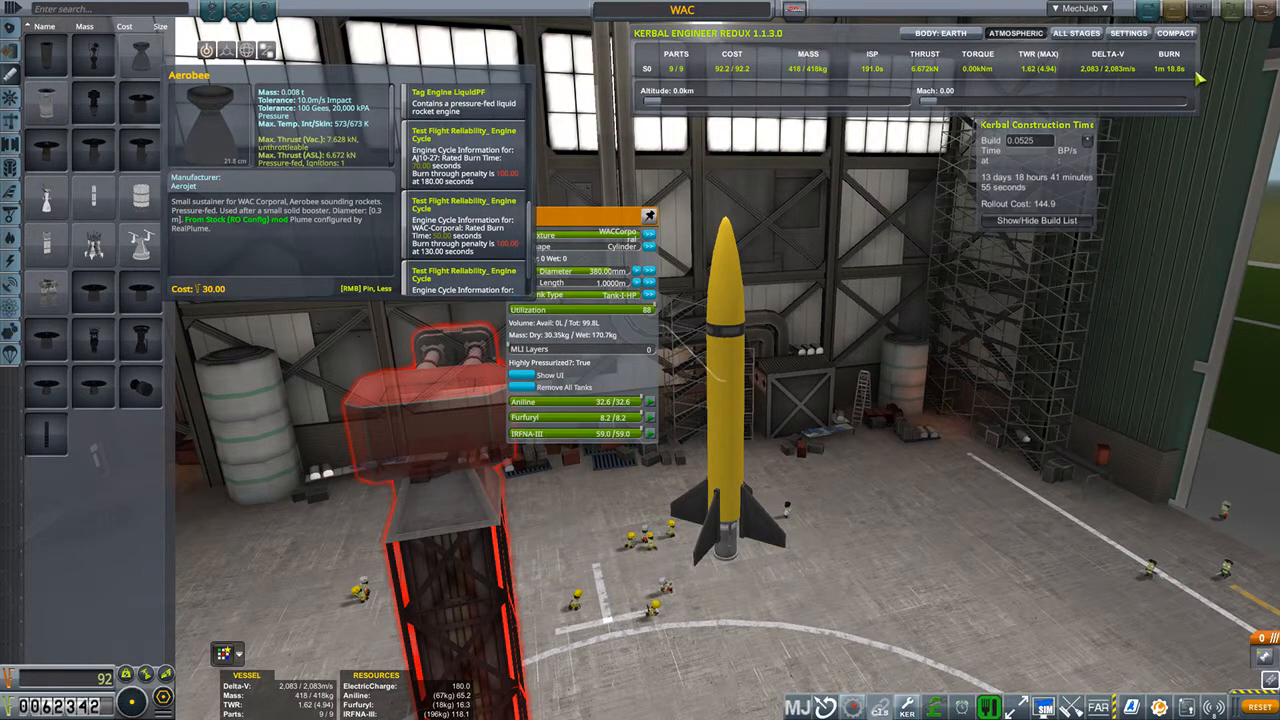
pyautogui.moveTo(896, 378)
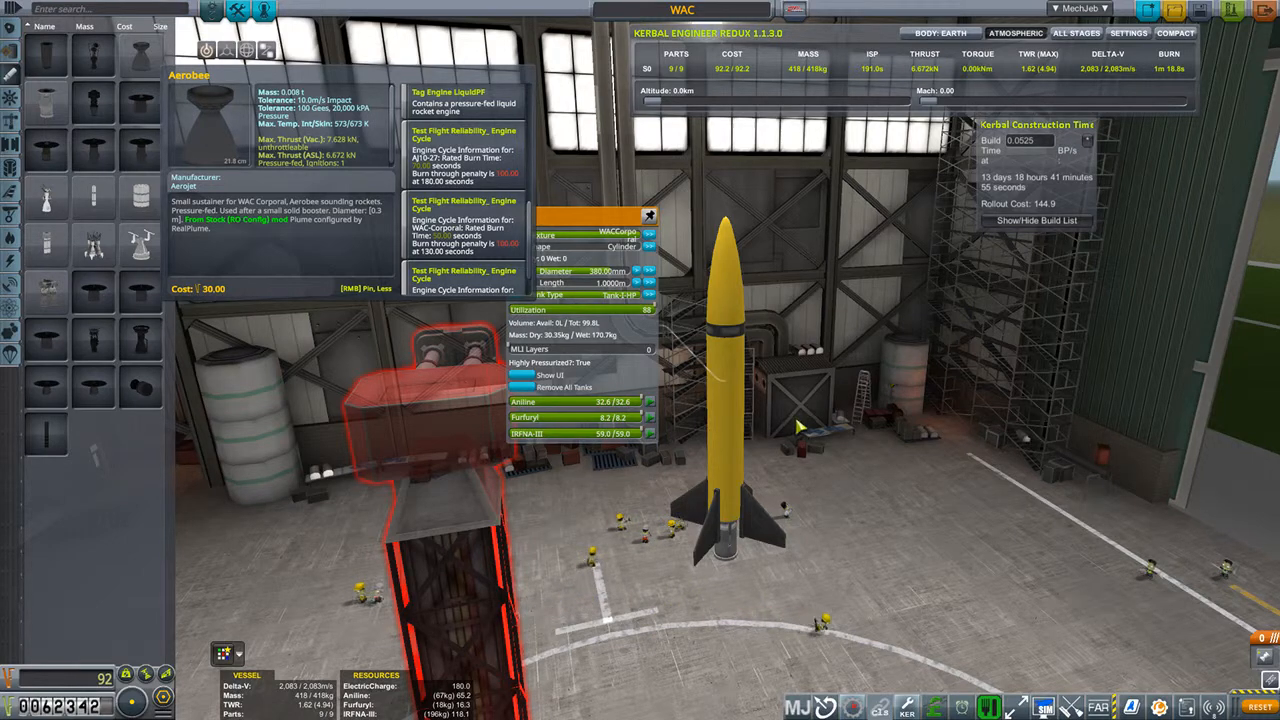
pyautogui.moveTo(336, 368)
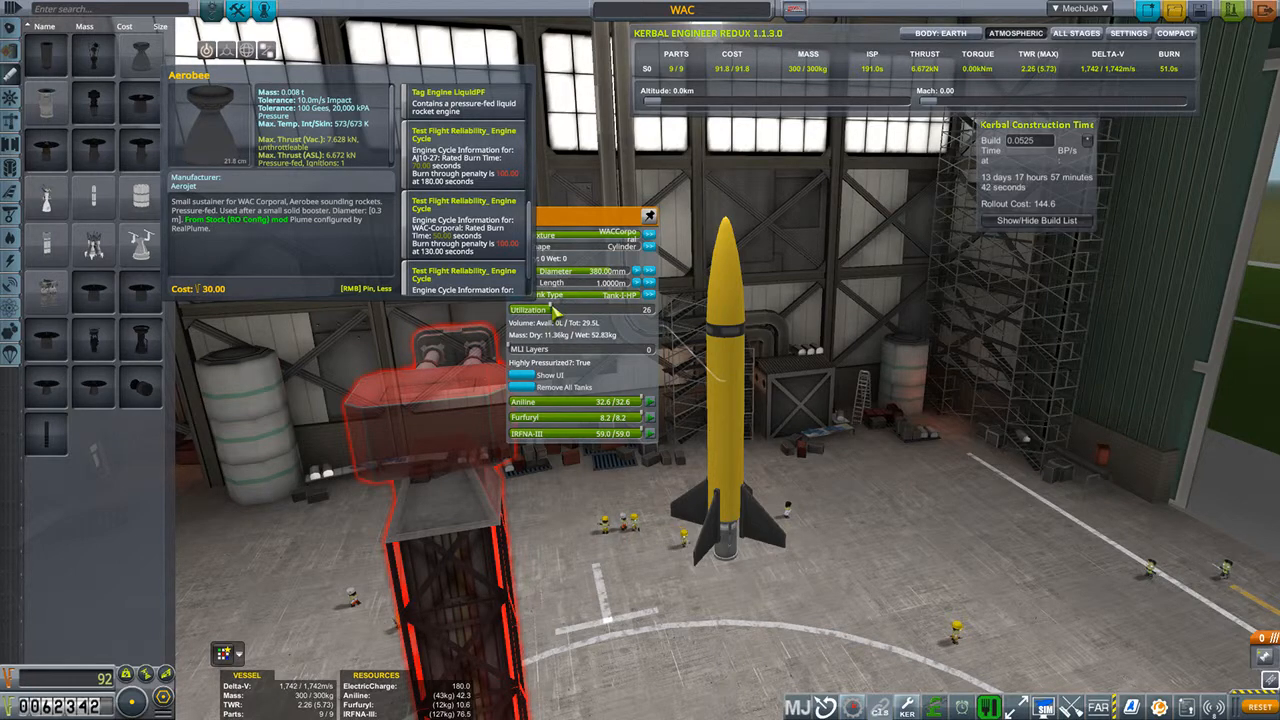
pyautogui.moveTo(200, 570)
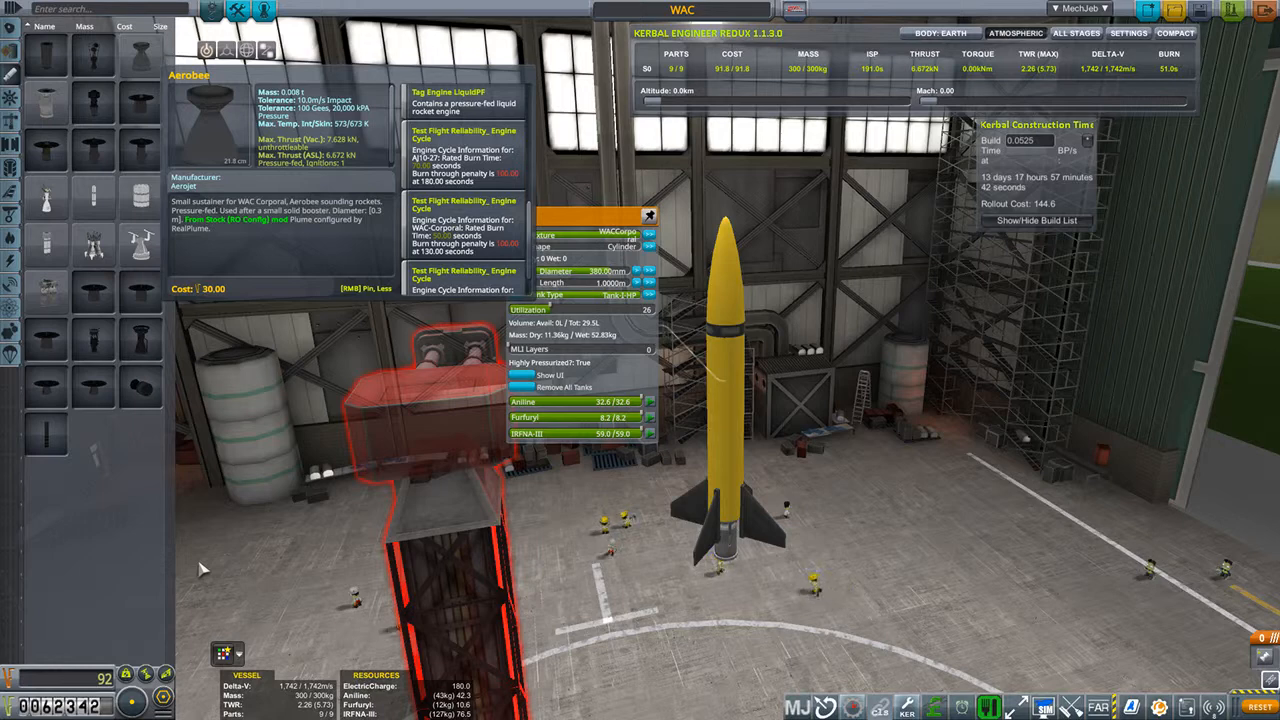
pyautogui.moveTo(728, 360)
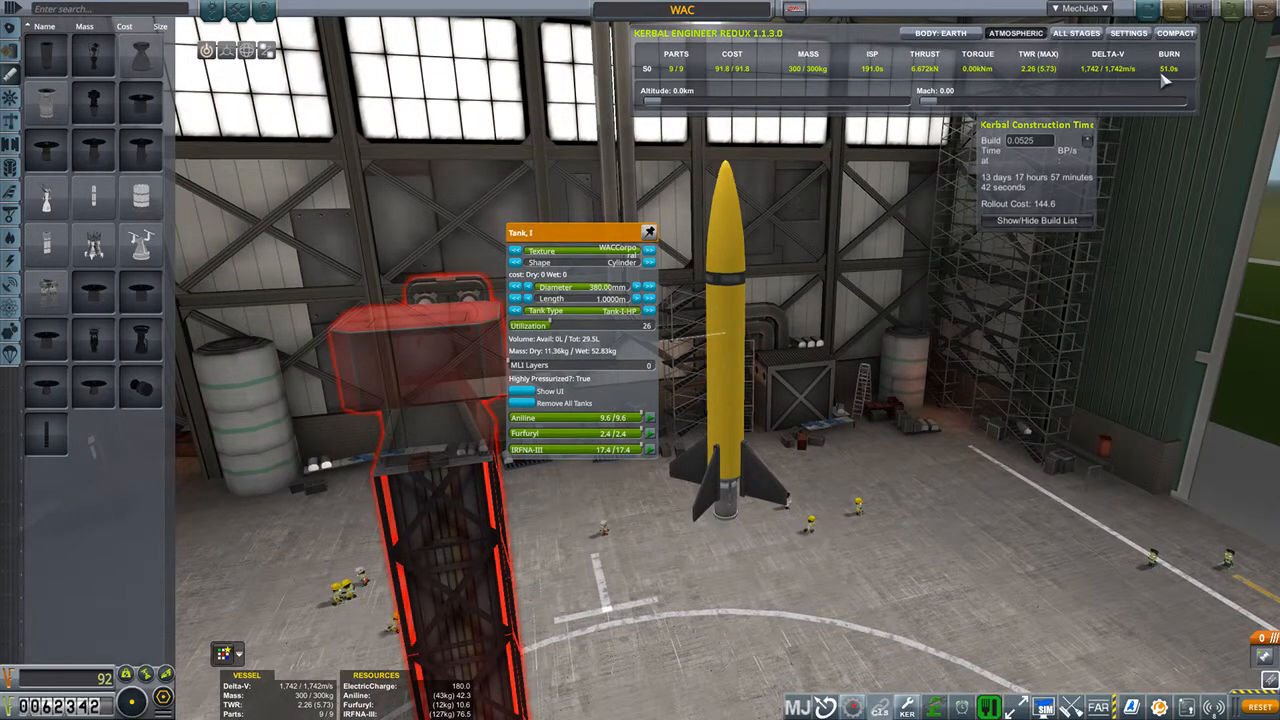
pyautogui.moveTo(724, 490)
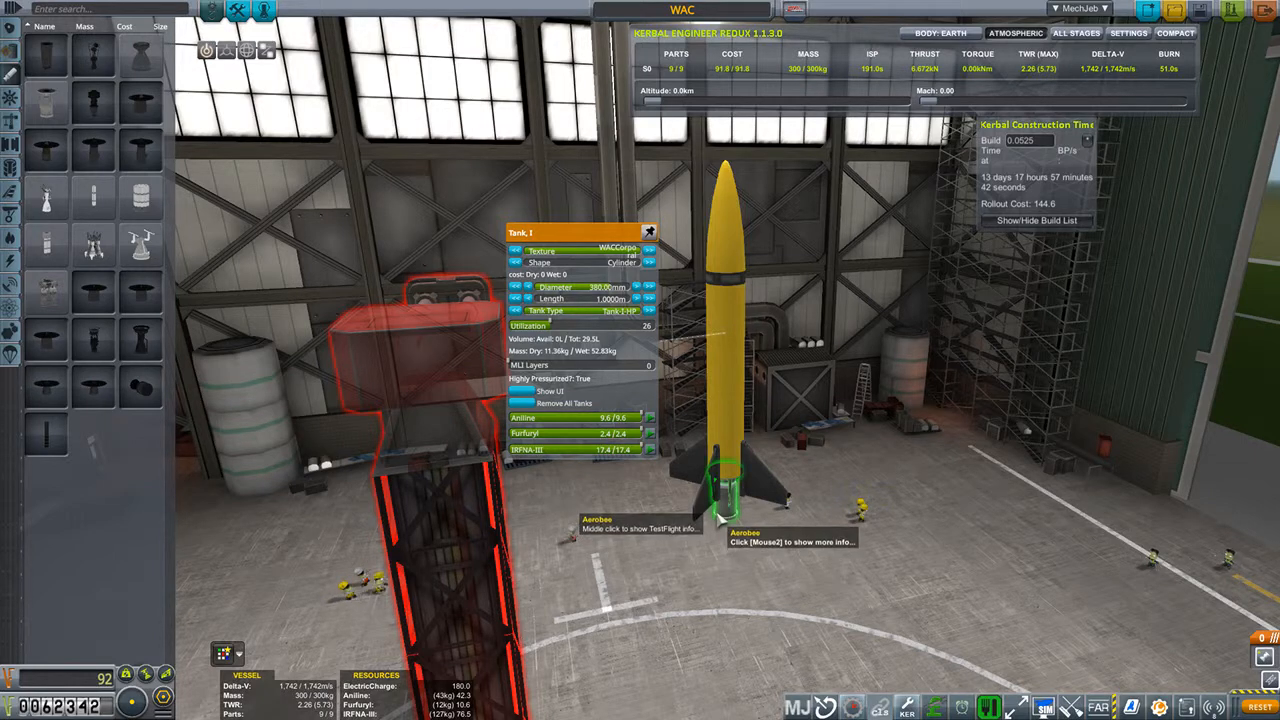
# - Dismiss the tank part action window so the Aerobee specs show again
pyautogui.click(724, 490)
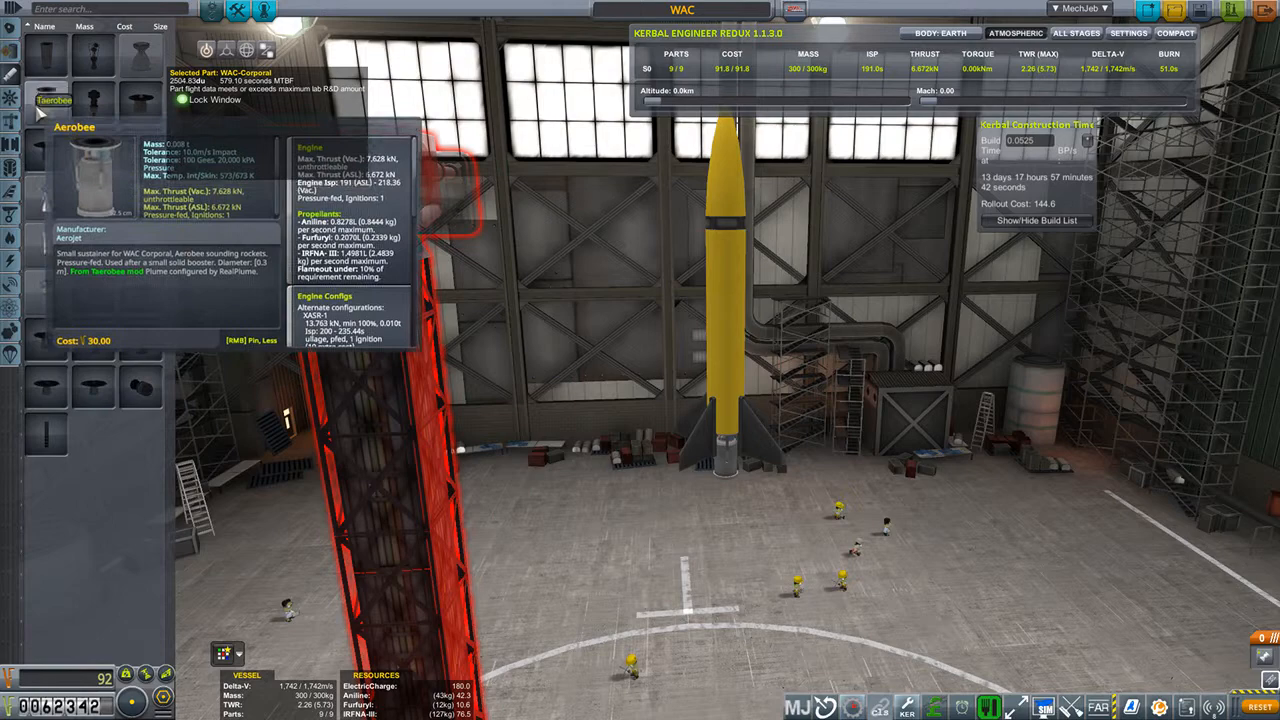
# - Grab a booster part to mount beneath the WAC Corporal
pyautogui.click(12, 152)
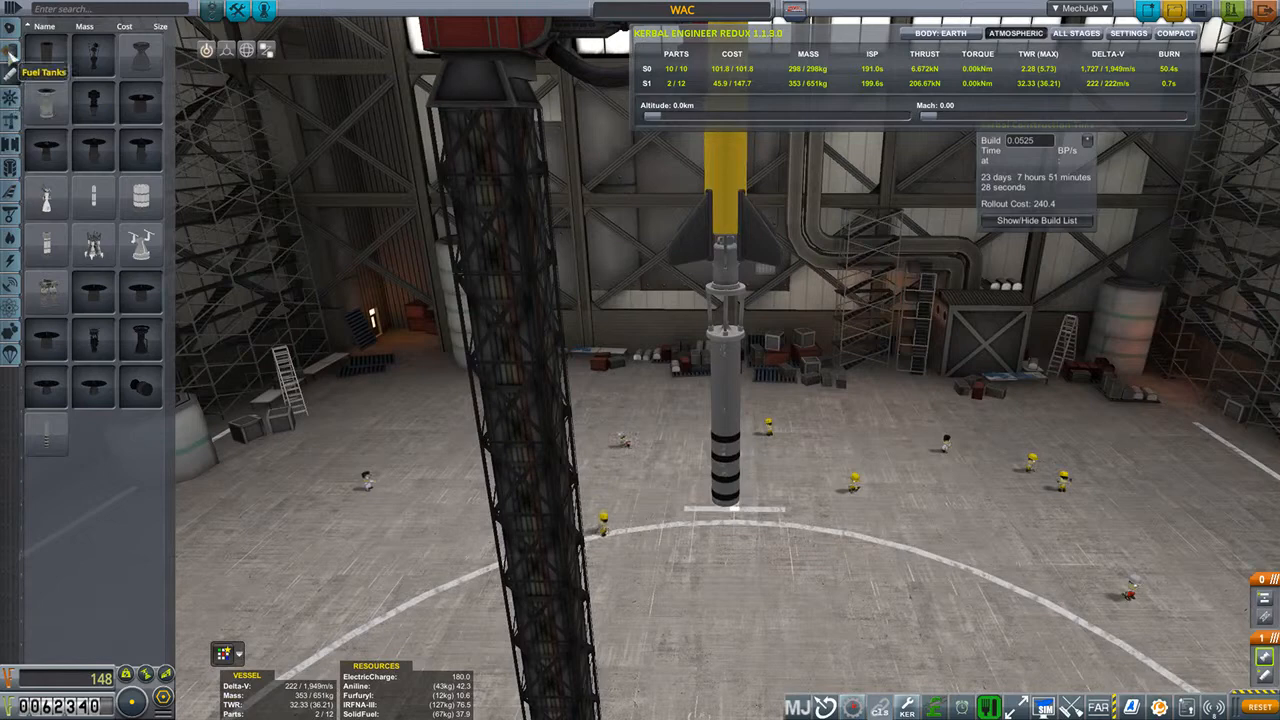
# - Bring up the KCT Launch Site Selector targeting the Launchpad
pyautogui.click(10, 144)
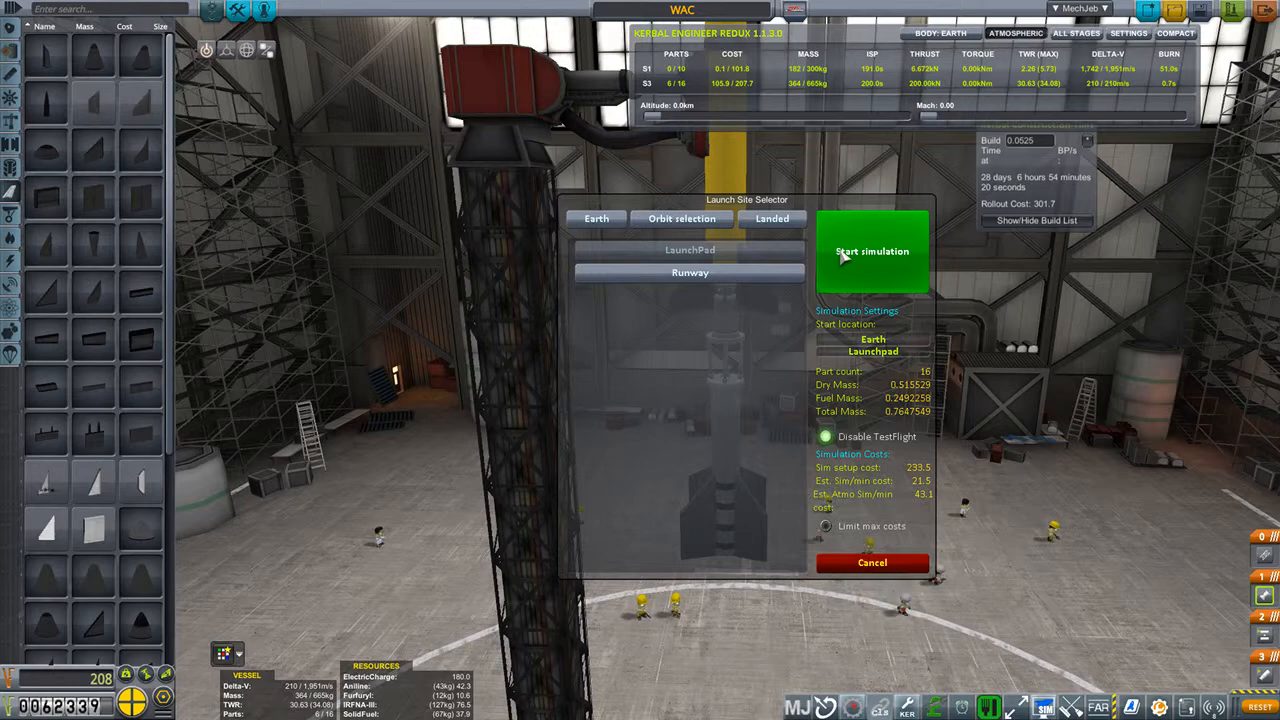
# - Start the simulated flight of the two-stage WAC rocket from the pad
pyautogui.click(872, 252)
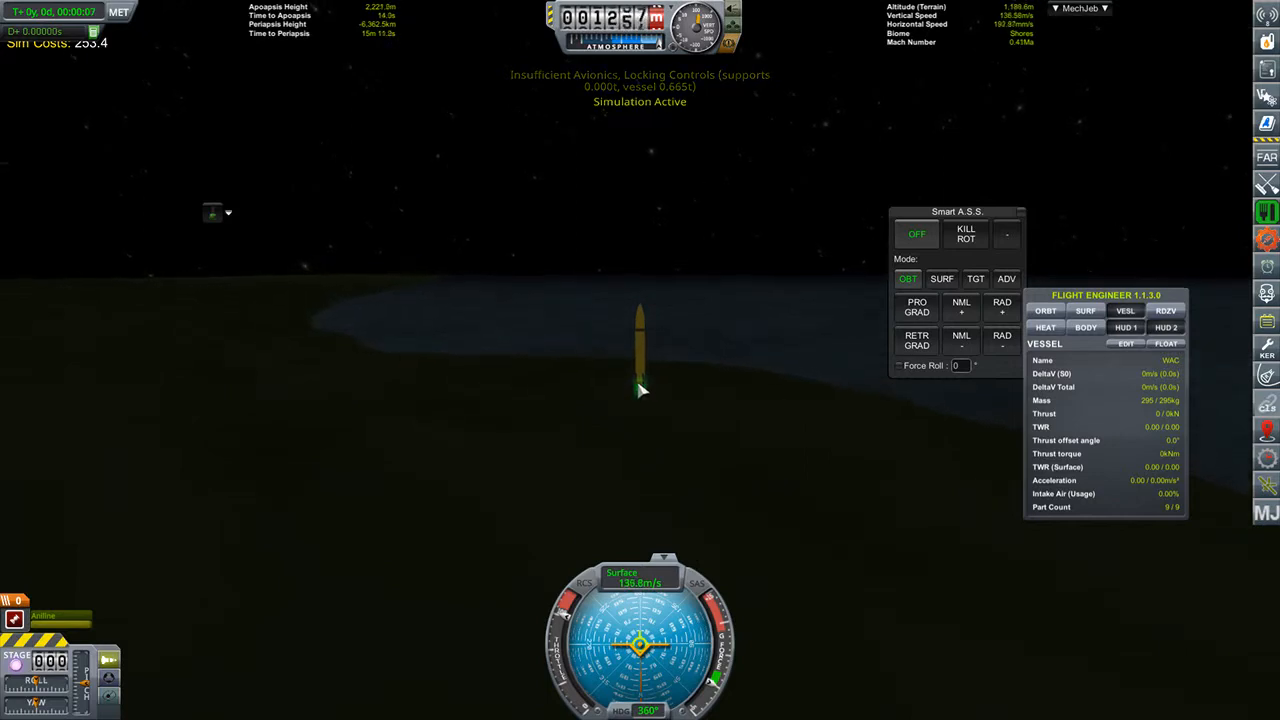
# - Pause the simulation and request a restart back to launch
pyautogui.press('Escape')
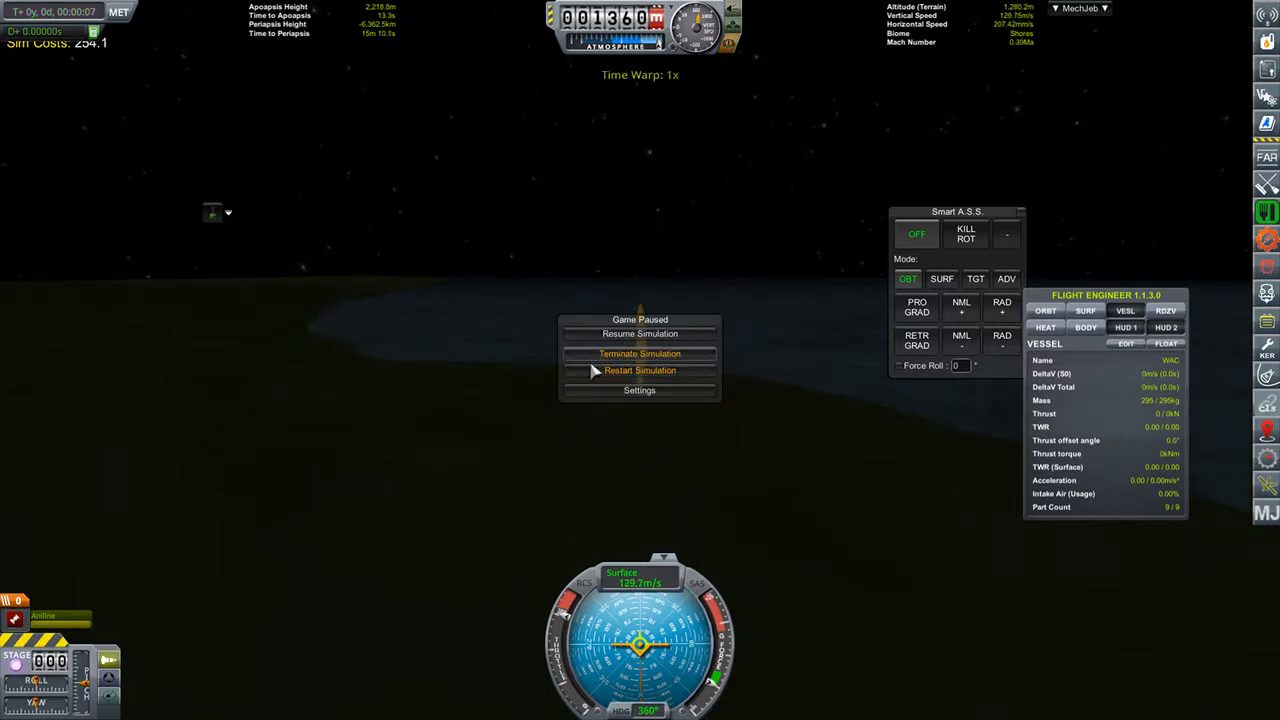
pyautogui.click(640, 352)
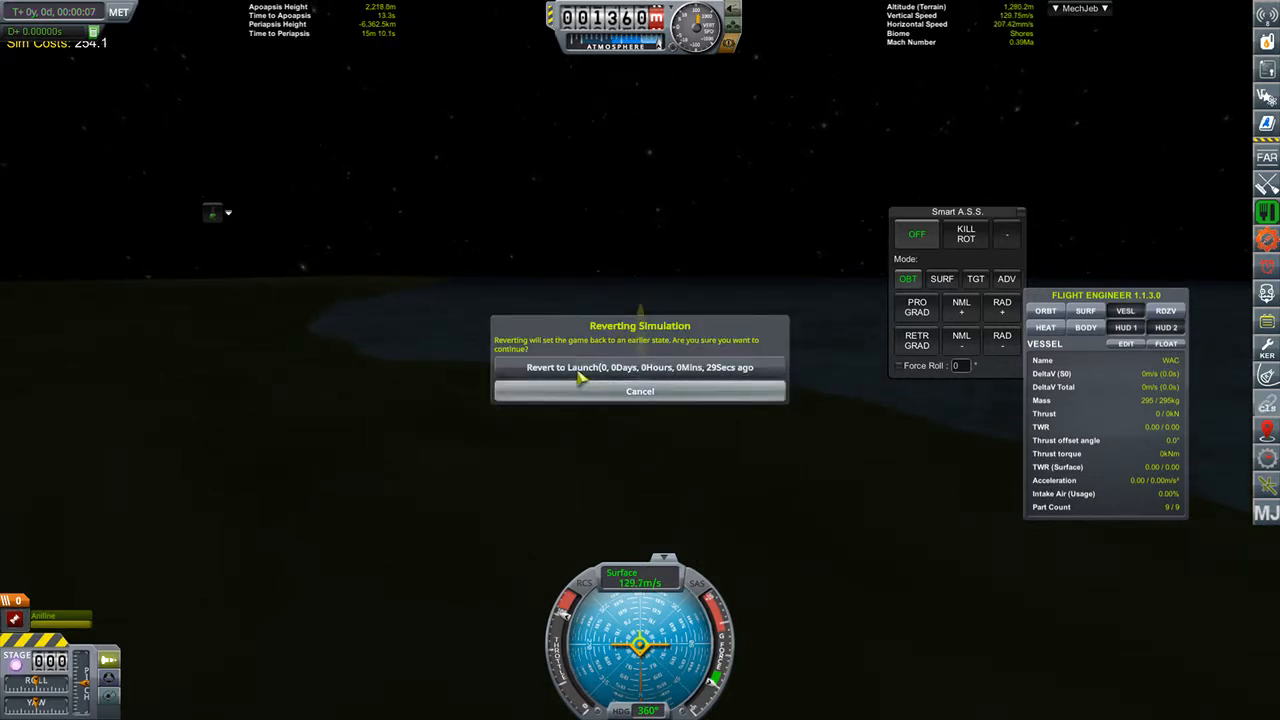
pyautogui.moveTo(590, 438)
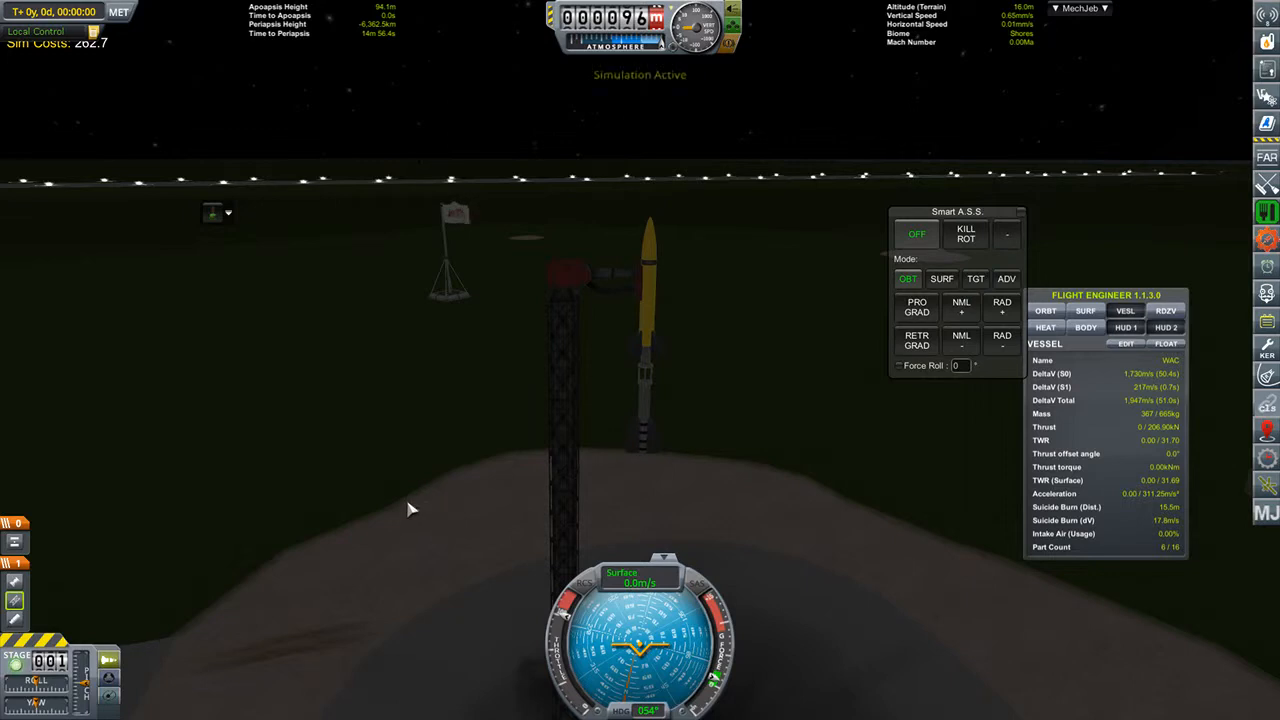
# - Ignite the booster and launch the rocket on its climb past 50 km
pyautogui.press('space')
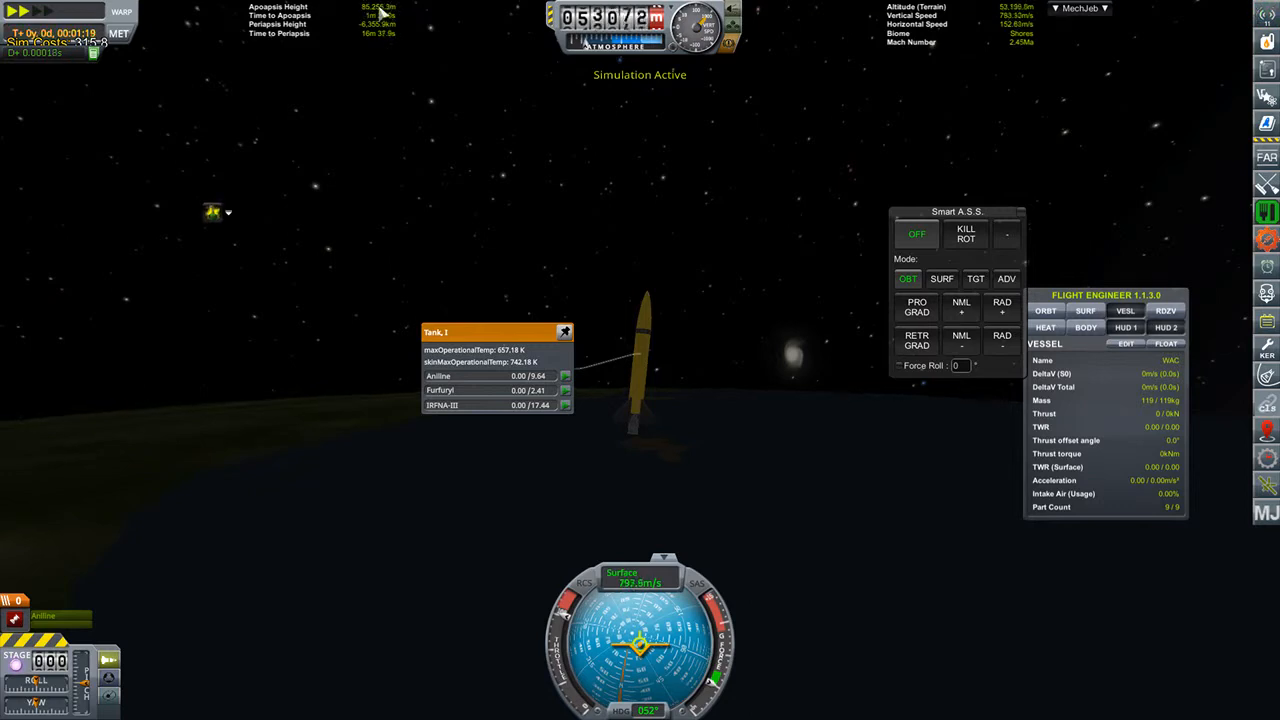
pyautogui.moveTo(504, 548)
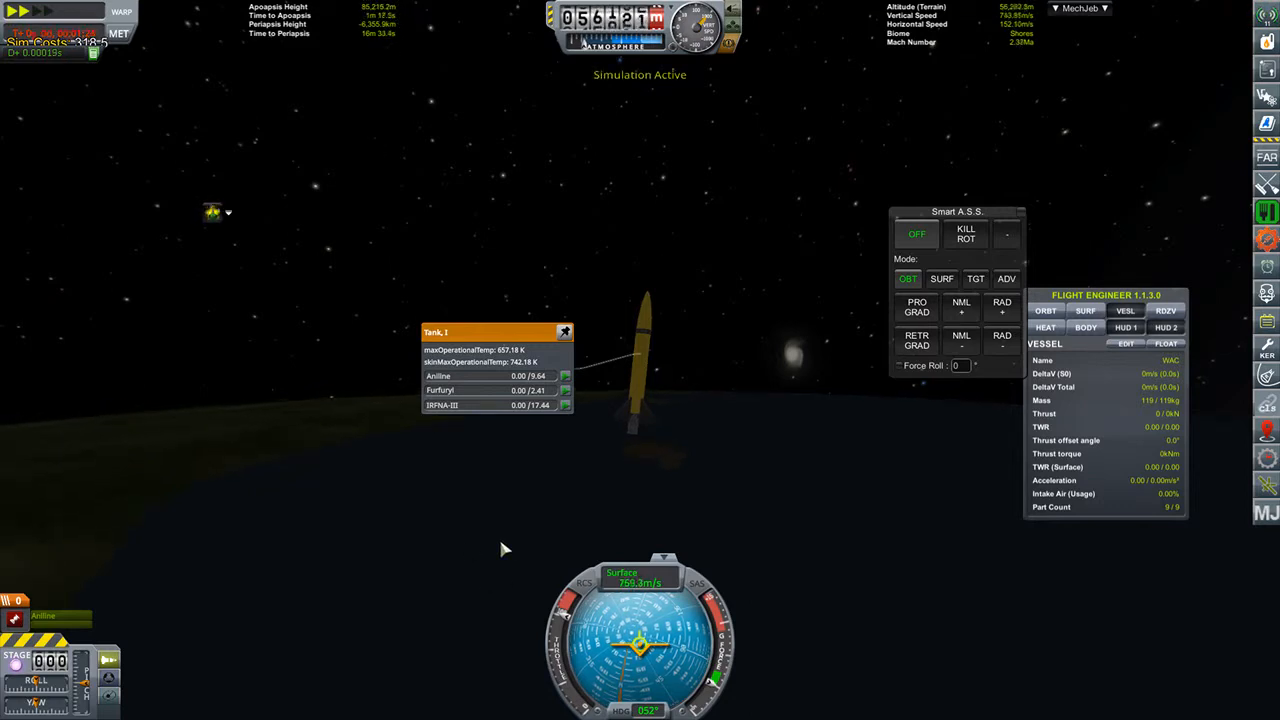
# - Terminate the simulation and dismiss the ~57 km flight results
pyautogui.press('Escape')
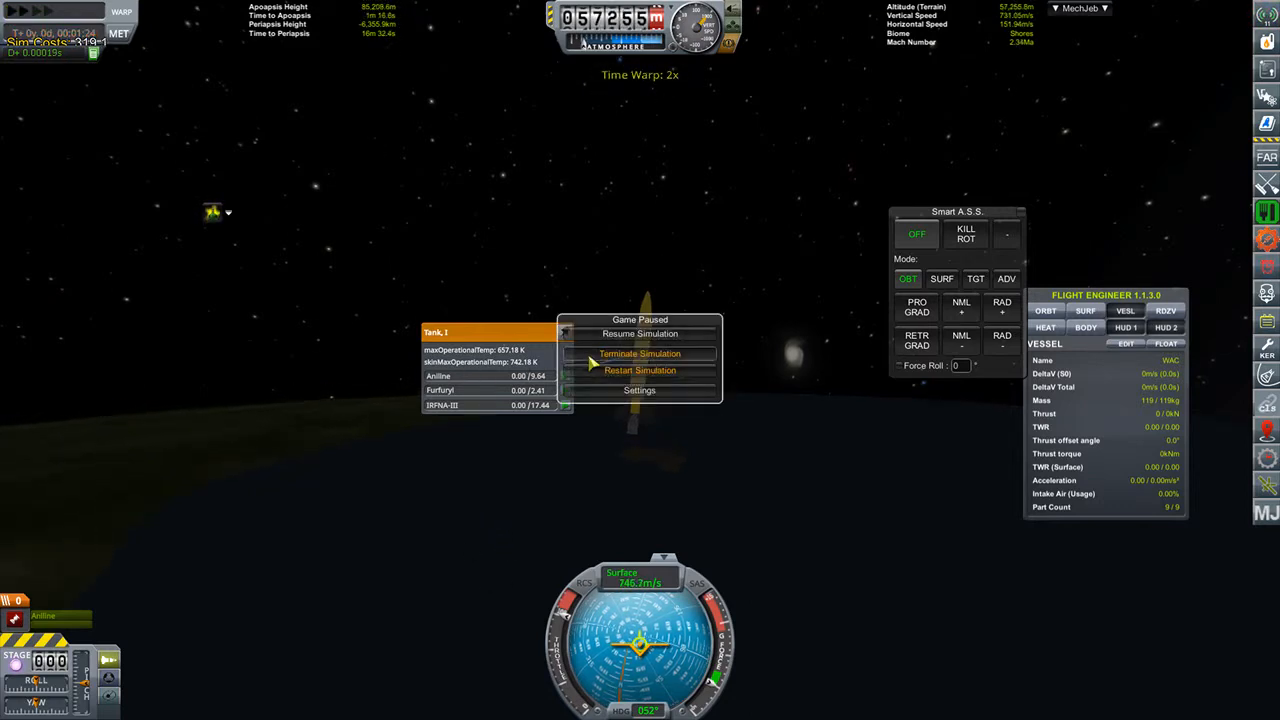
pyautogui.click(640, 352)
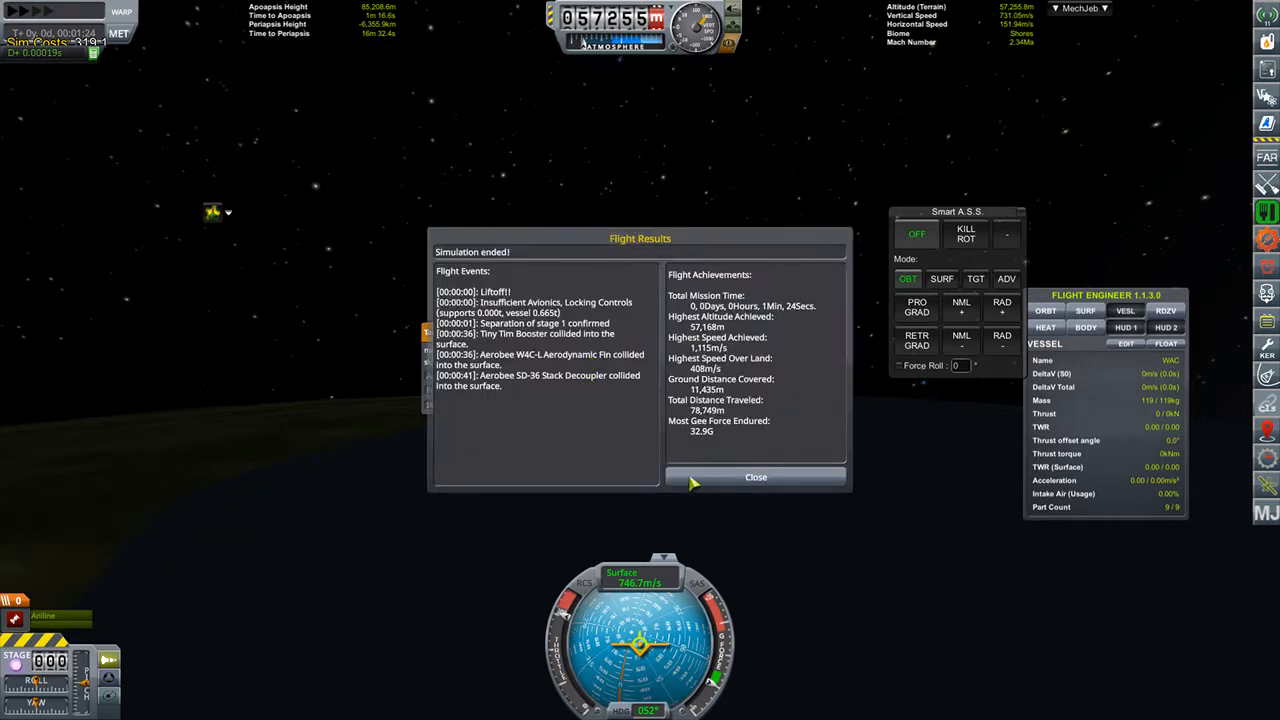
pyautogui.click(756, 476)
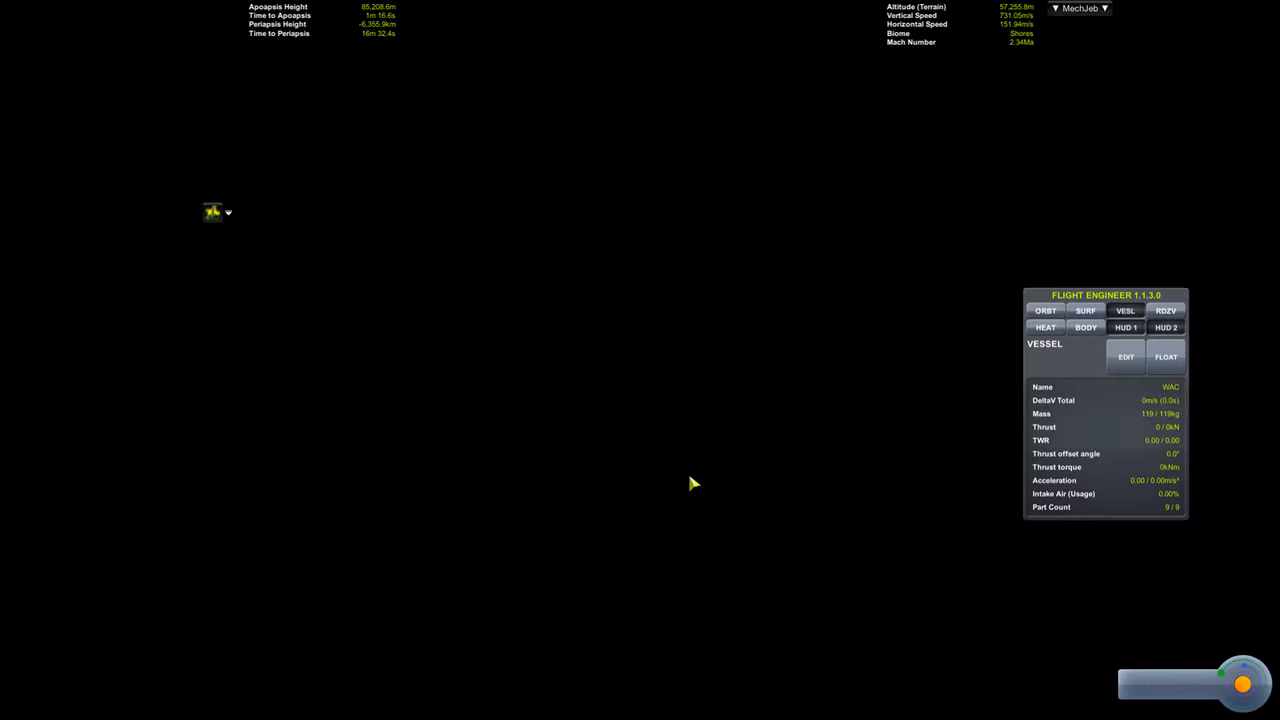
pyautogui.moveTo(604, 406)
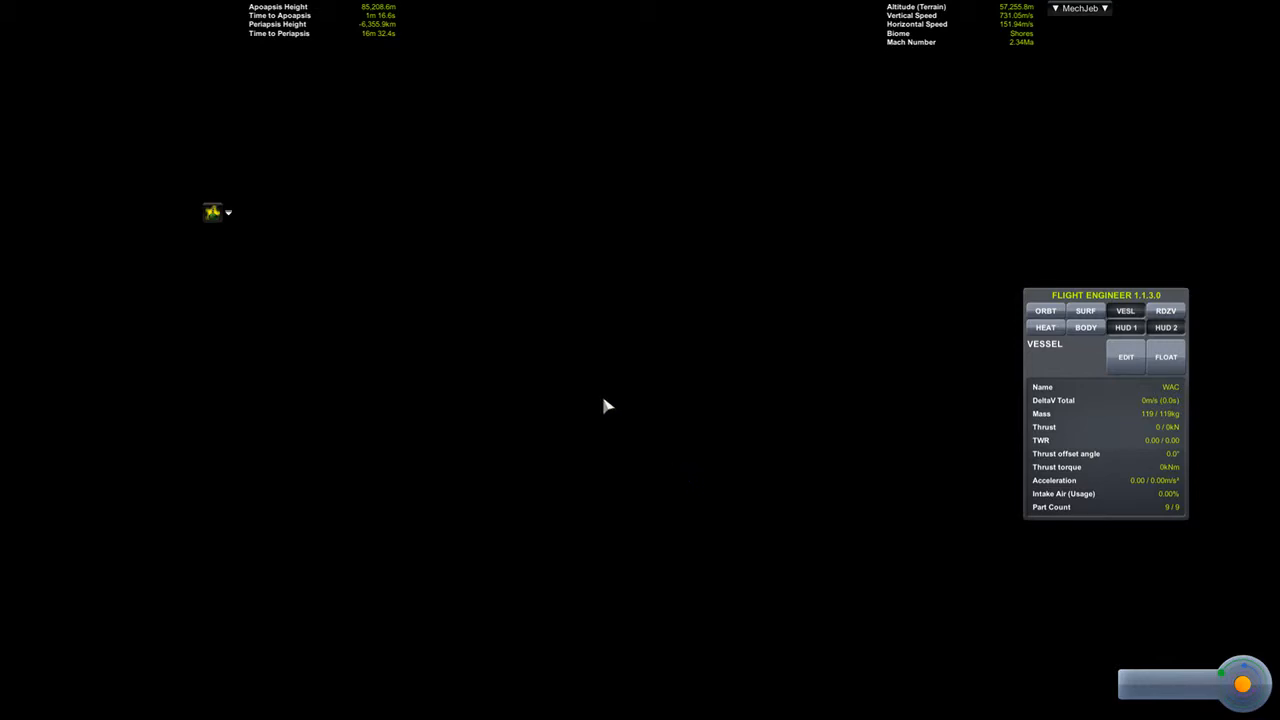
pyautogui.moveTo(590, 448)
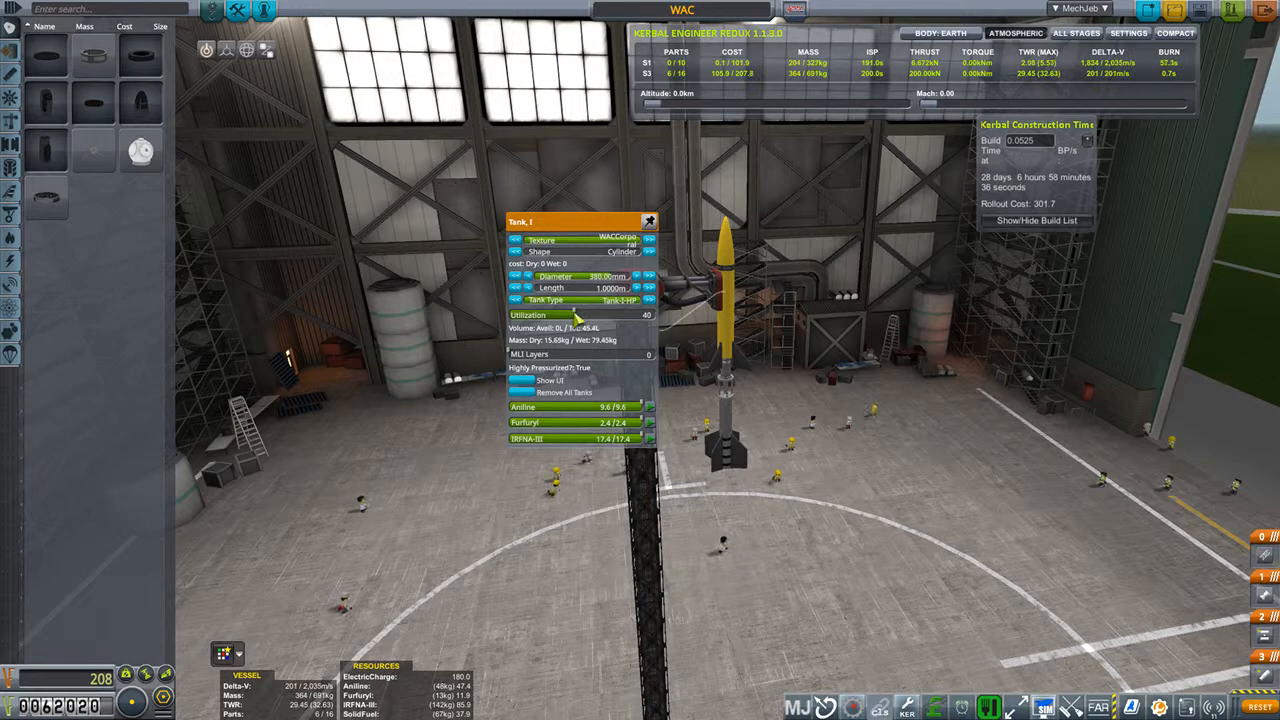
# - Rotate the VAB view around the WAC rocket
pyautogui.moveTo(576, 316); pyautogui.dragTo(596, 316)
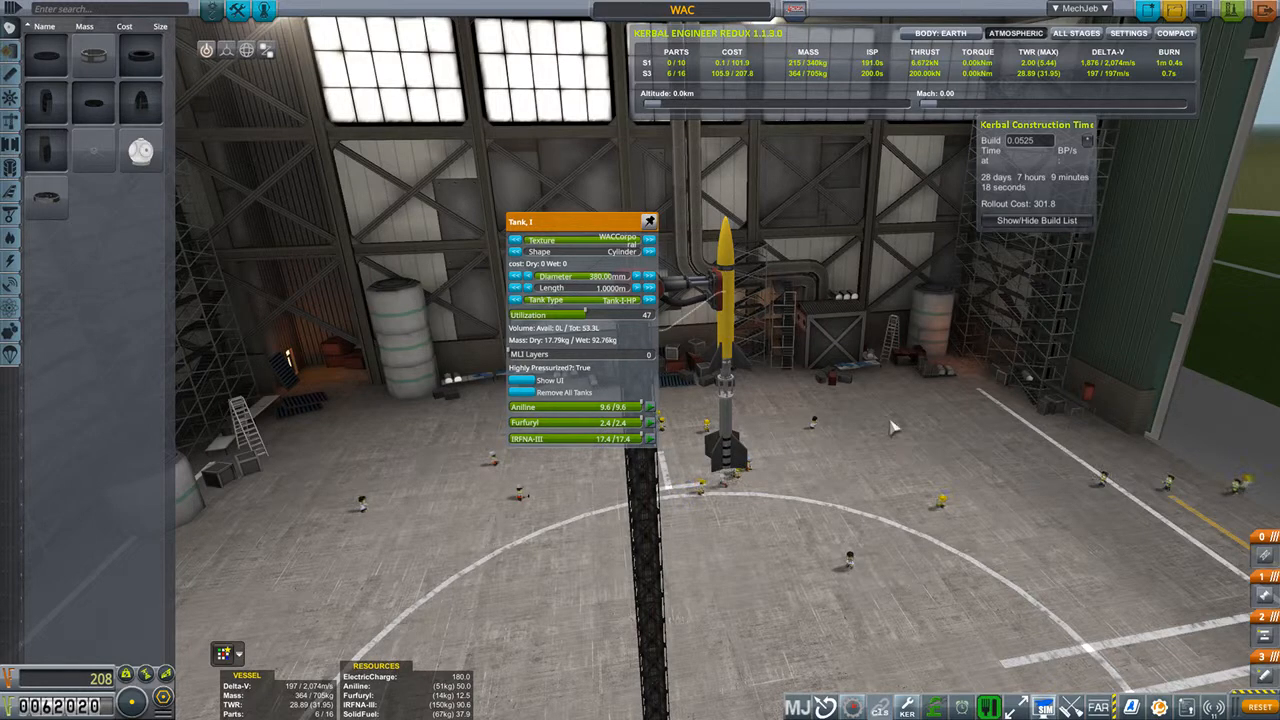
pyautogui.moveTo(996, 312)
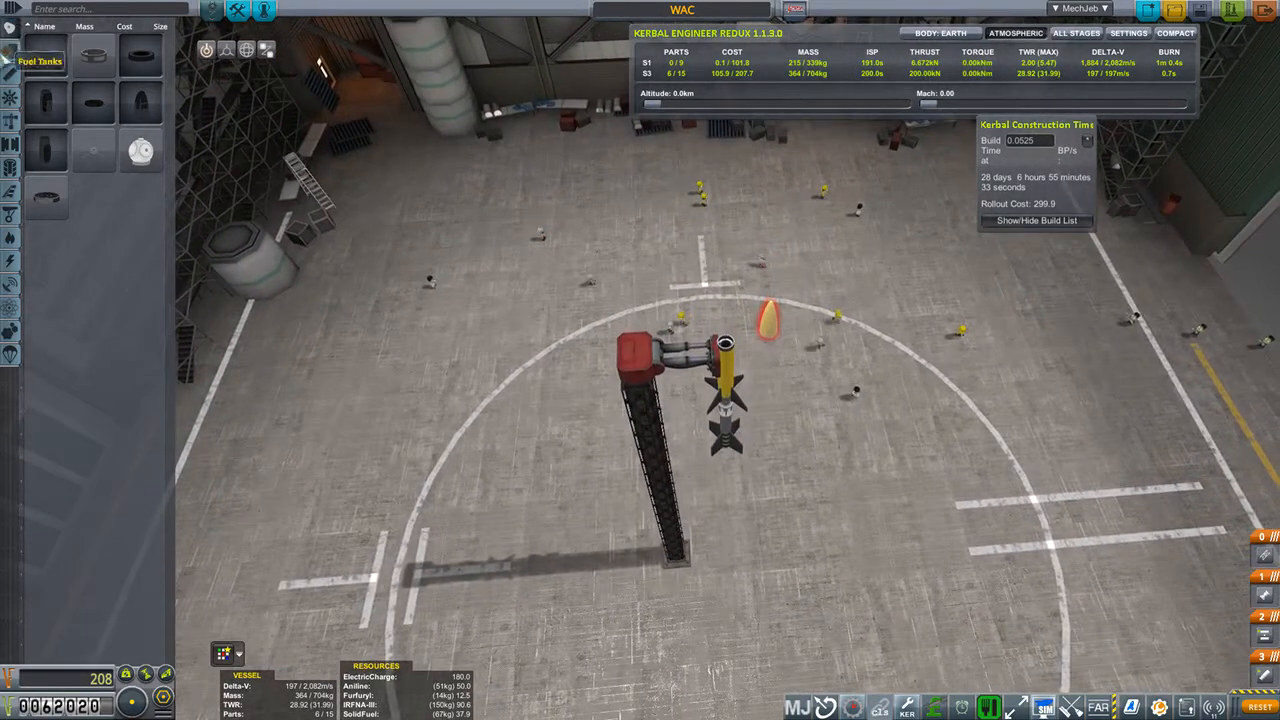
pyautogui.moveTo(10, 310)
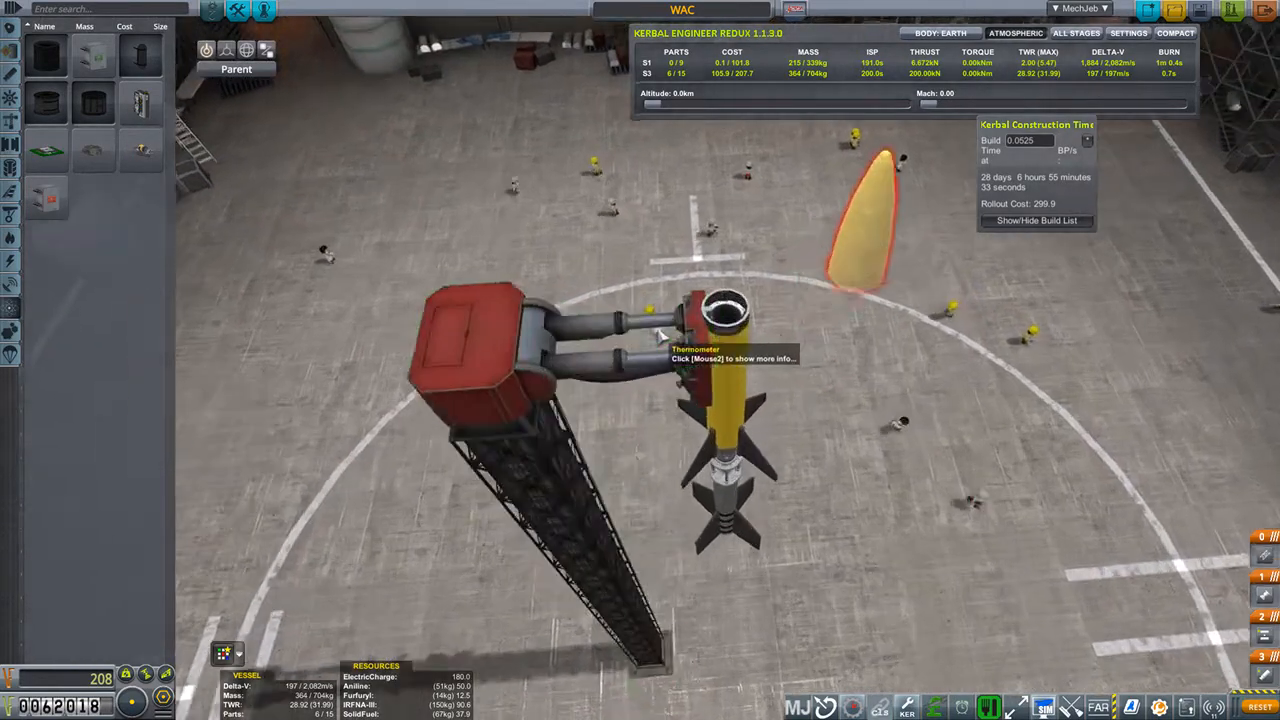
# - Add the WAC vessel to the Kerbal Construction Time build list and leave the VAB
pyautogui.click(720, 320)
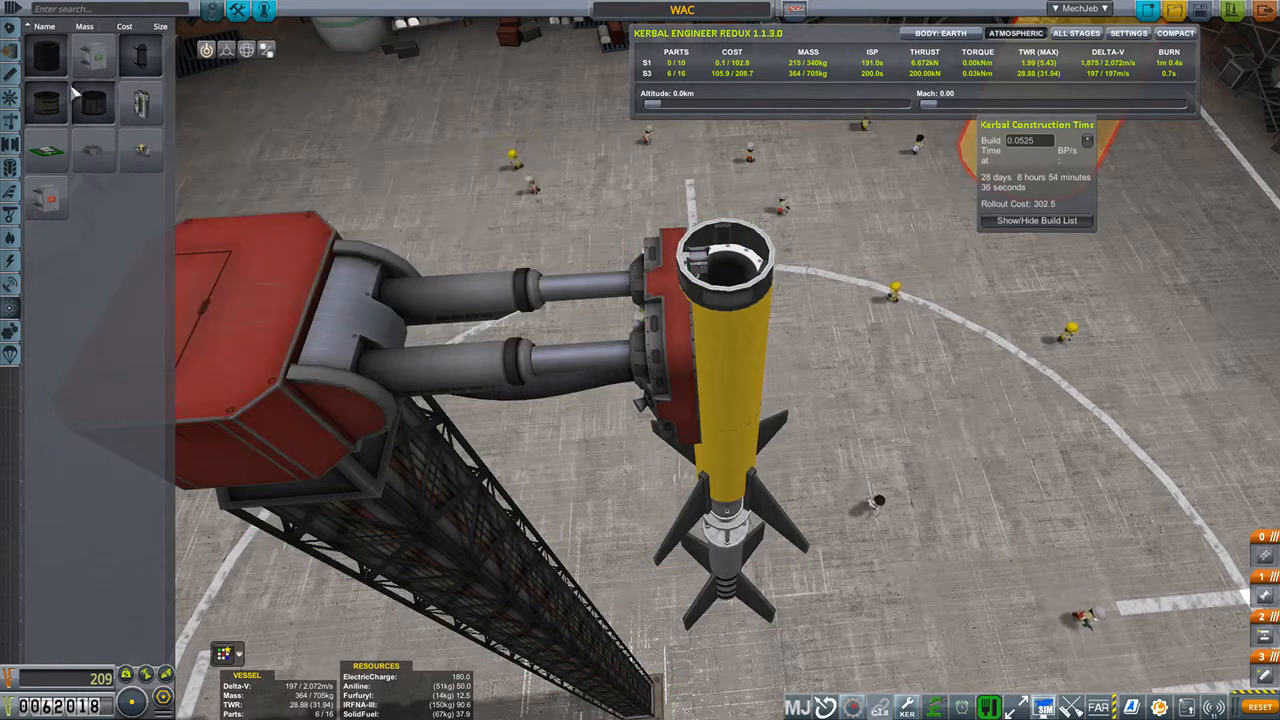
pyautogui.moveTo(730, 260)
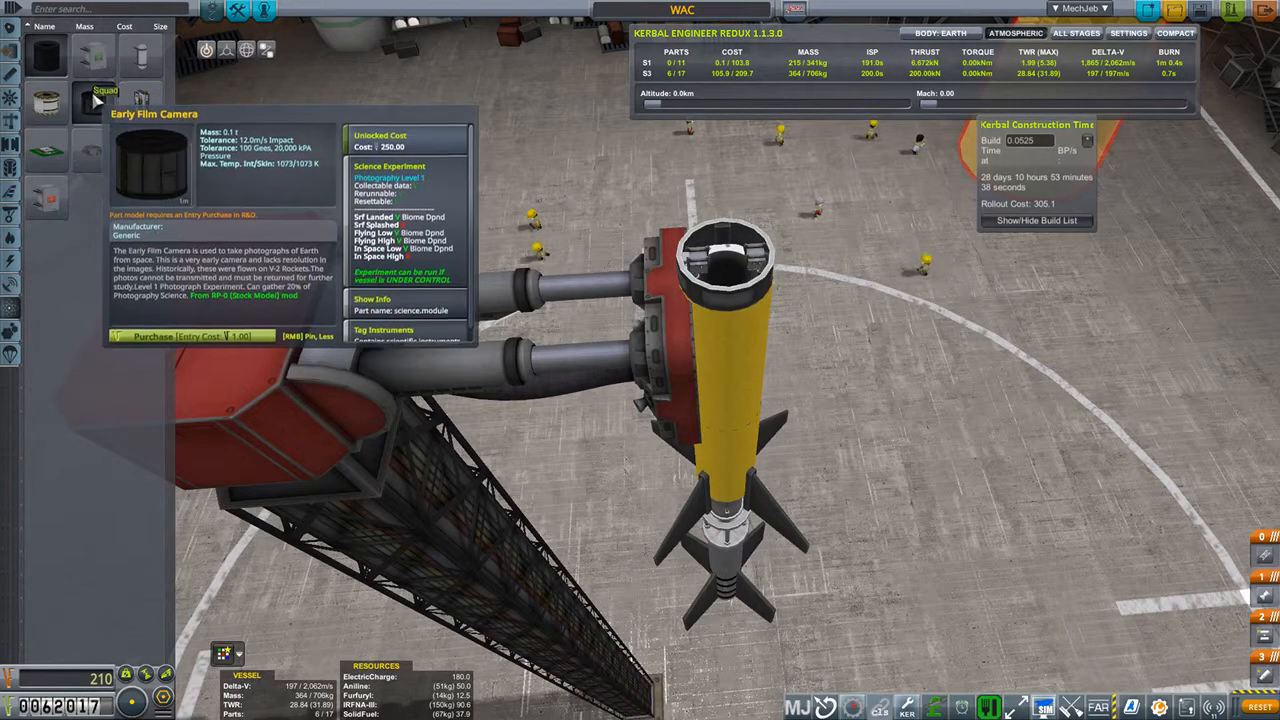
pyautogui.moveTo(124, 290)
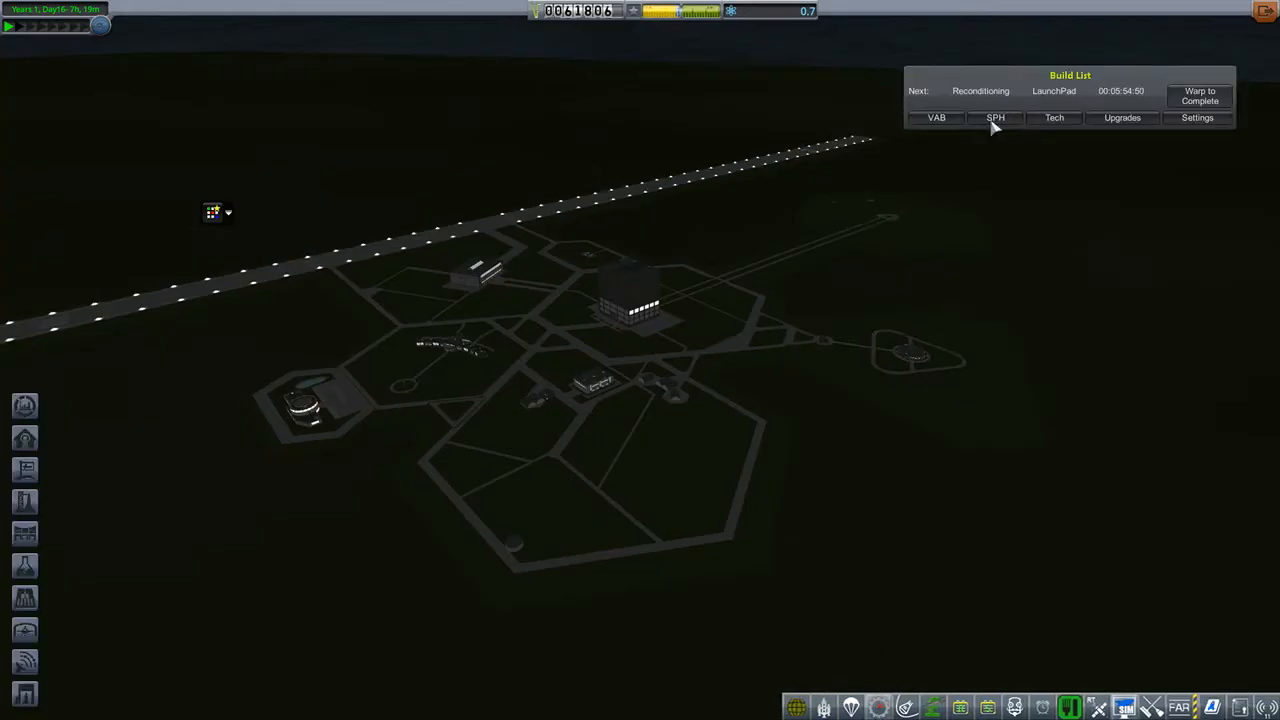
# - Warp the KCT build list until the WAC finishes, then roll it out to the LaunchPad
pyautogui.click(1200, 96)
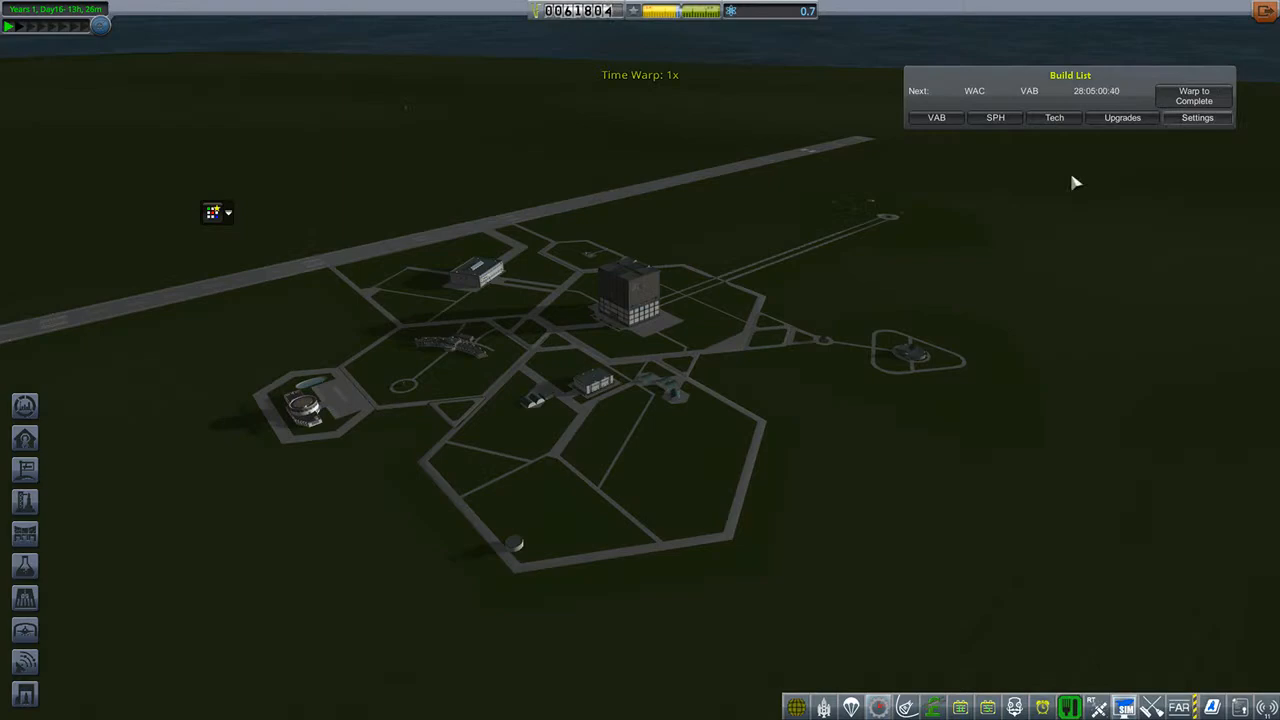
pyautogui.click(936, 116)
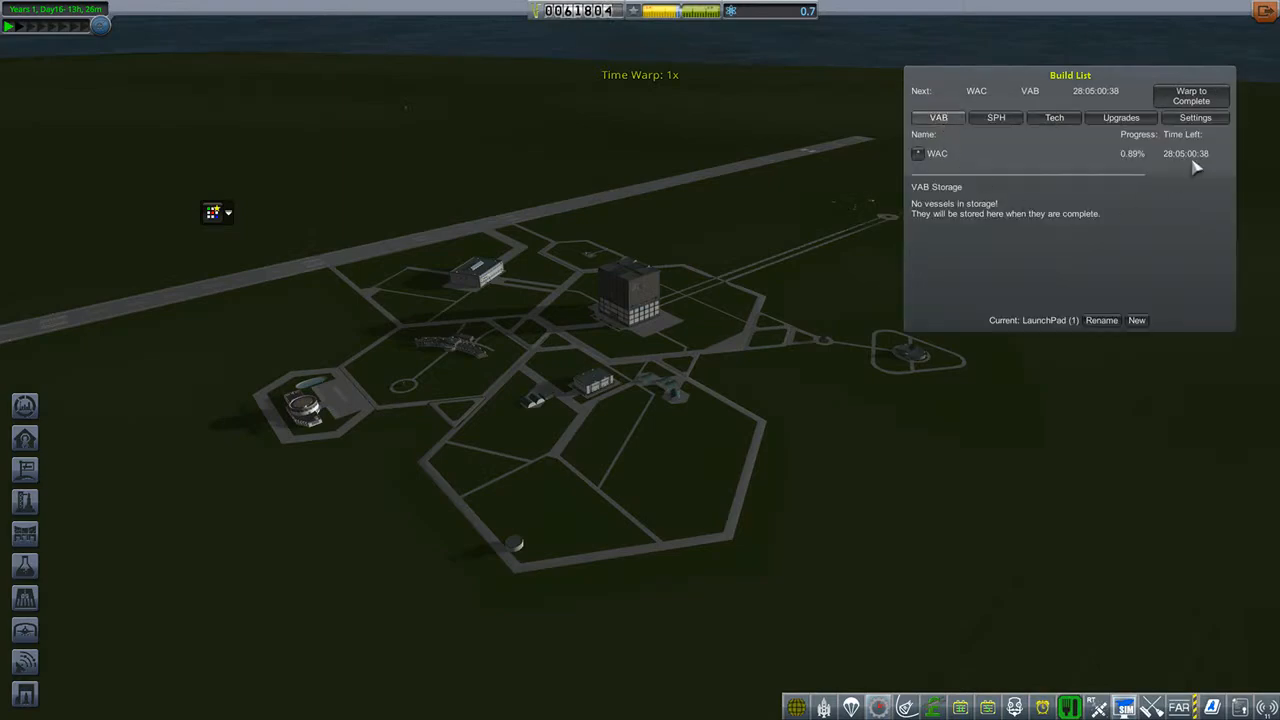
pyautogui.click(1192, 96)
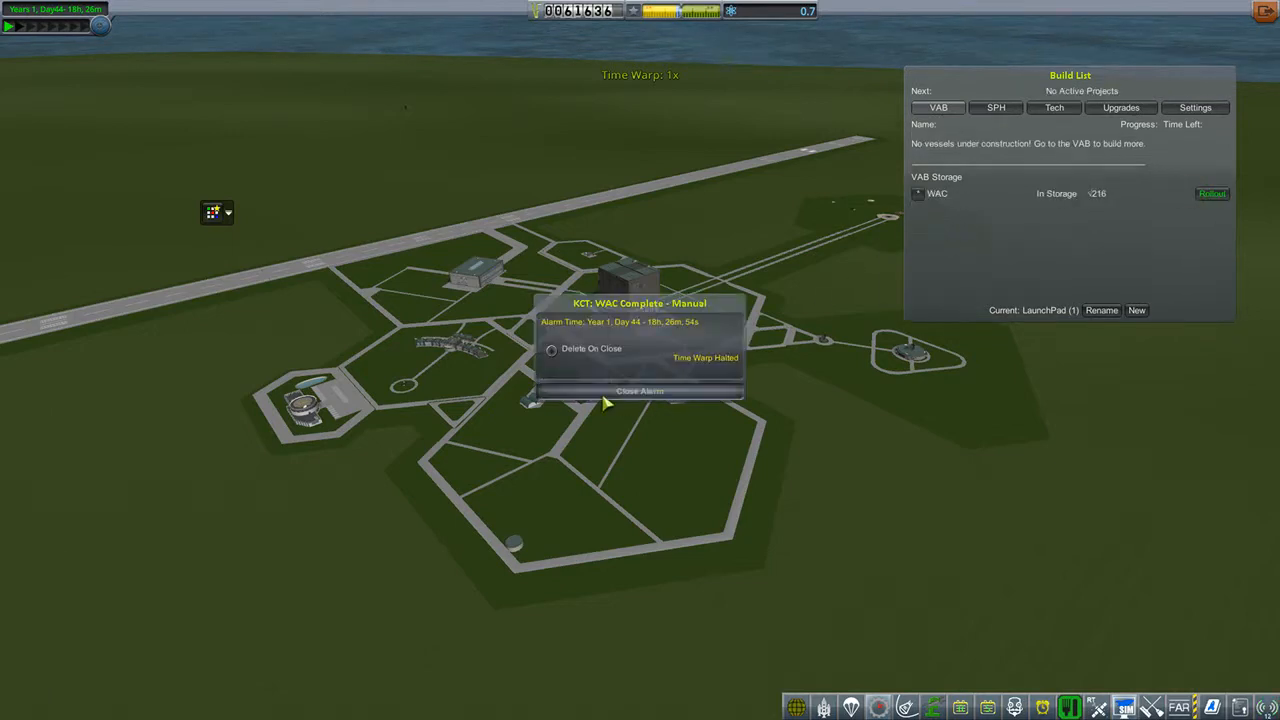
pyautogui.click(640, 390)
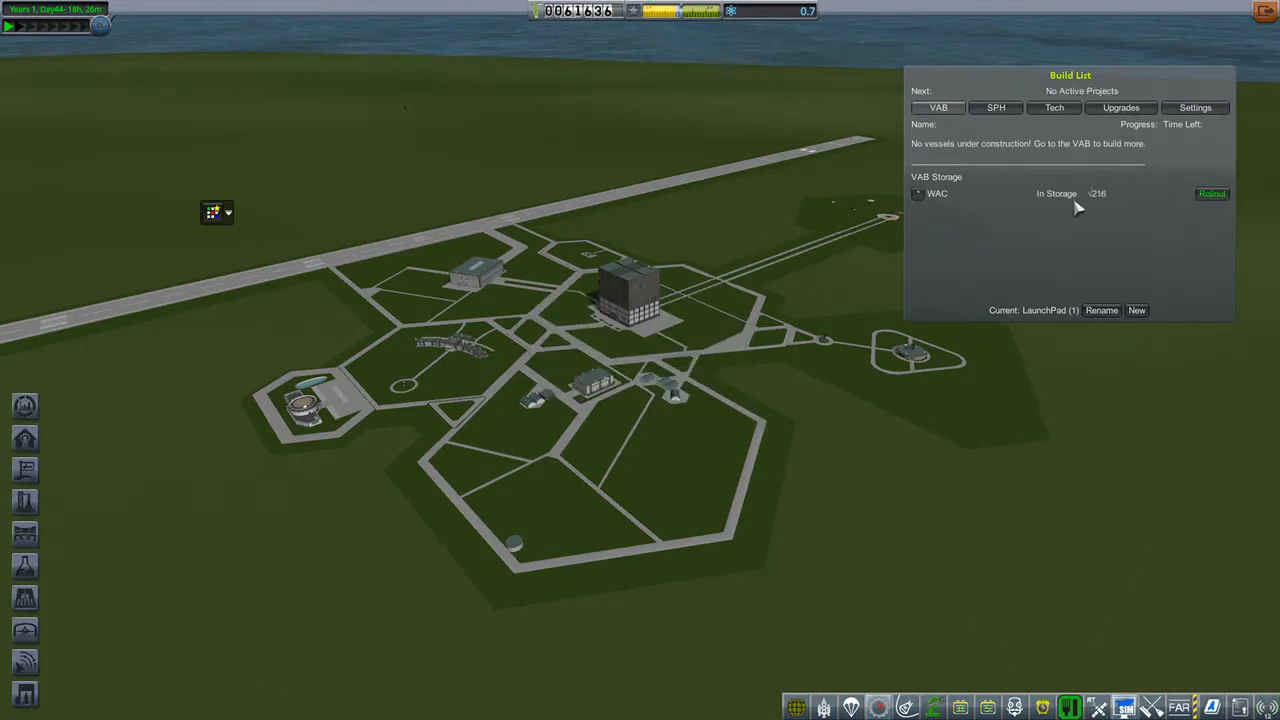
pyautogui.click(1212, 192)
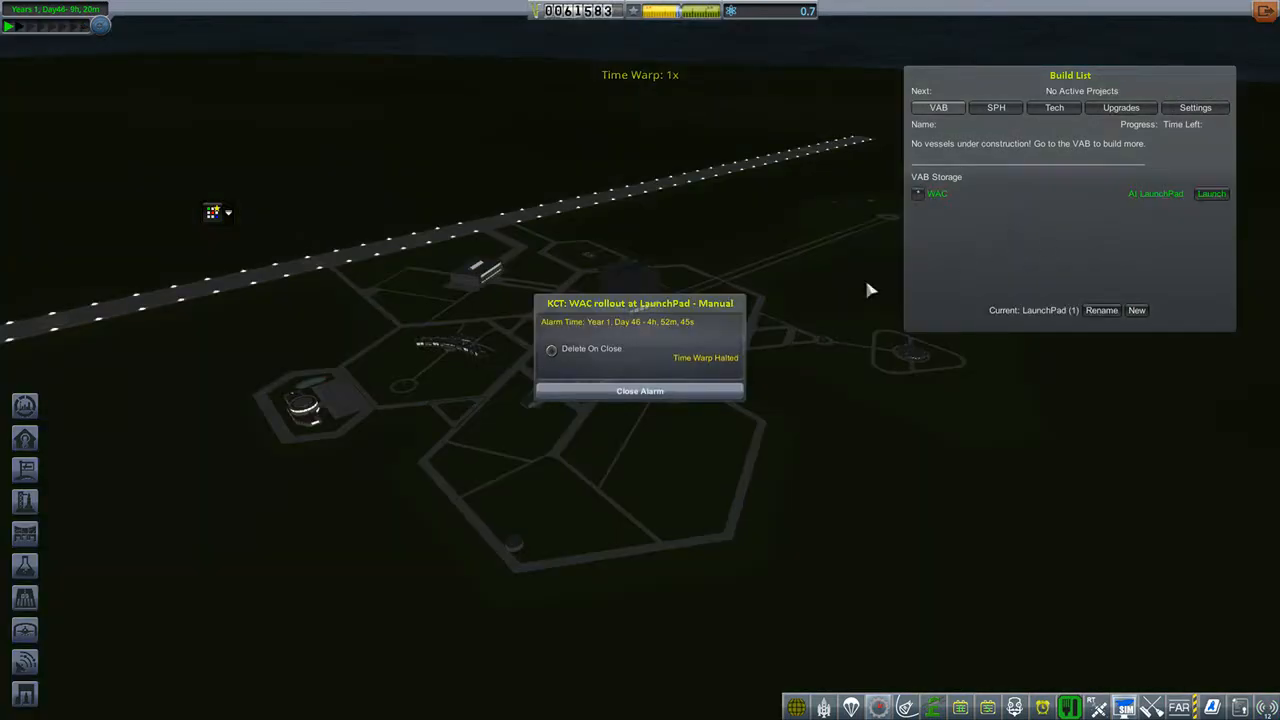
# - Dismiss the rollout alarm and launch the WAC onto the pad from the KCT build list
pyautogui.click(640, 390)
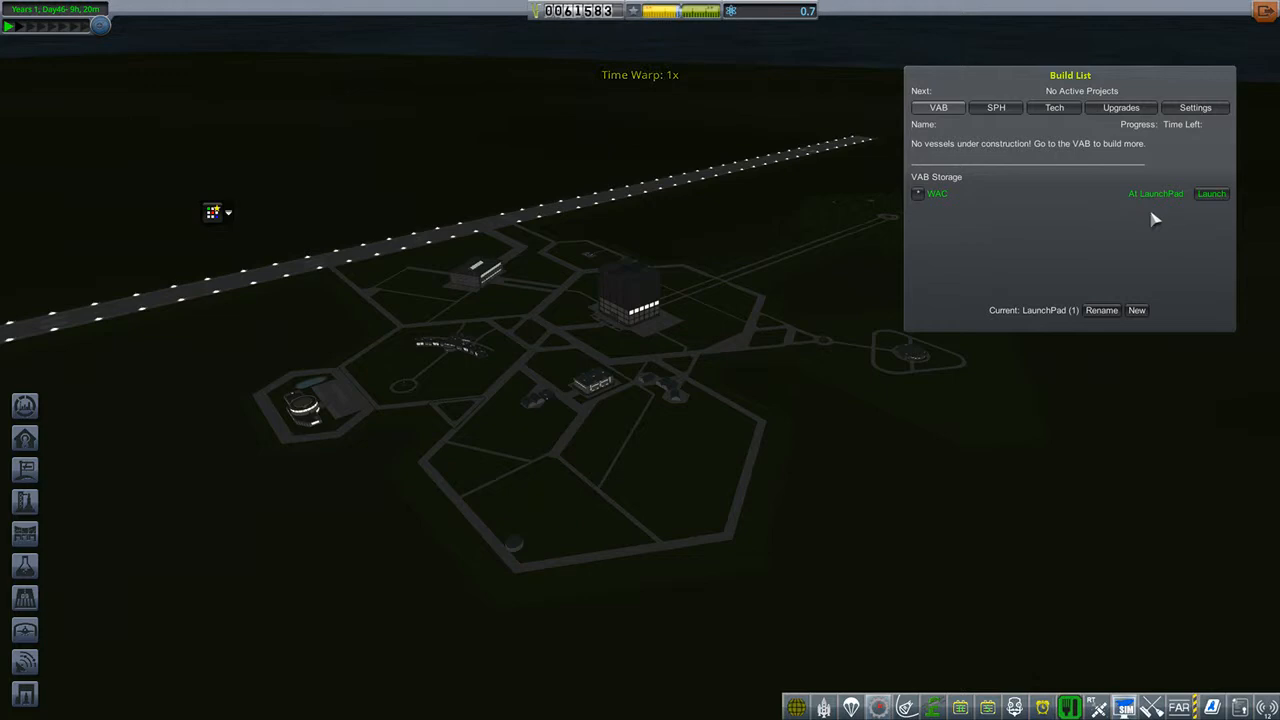
pyautogui.moveTo(704, 244)
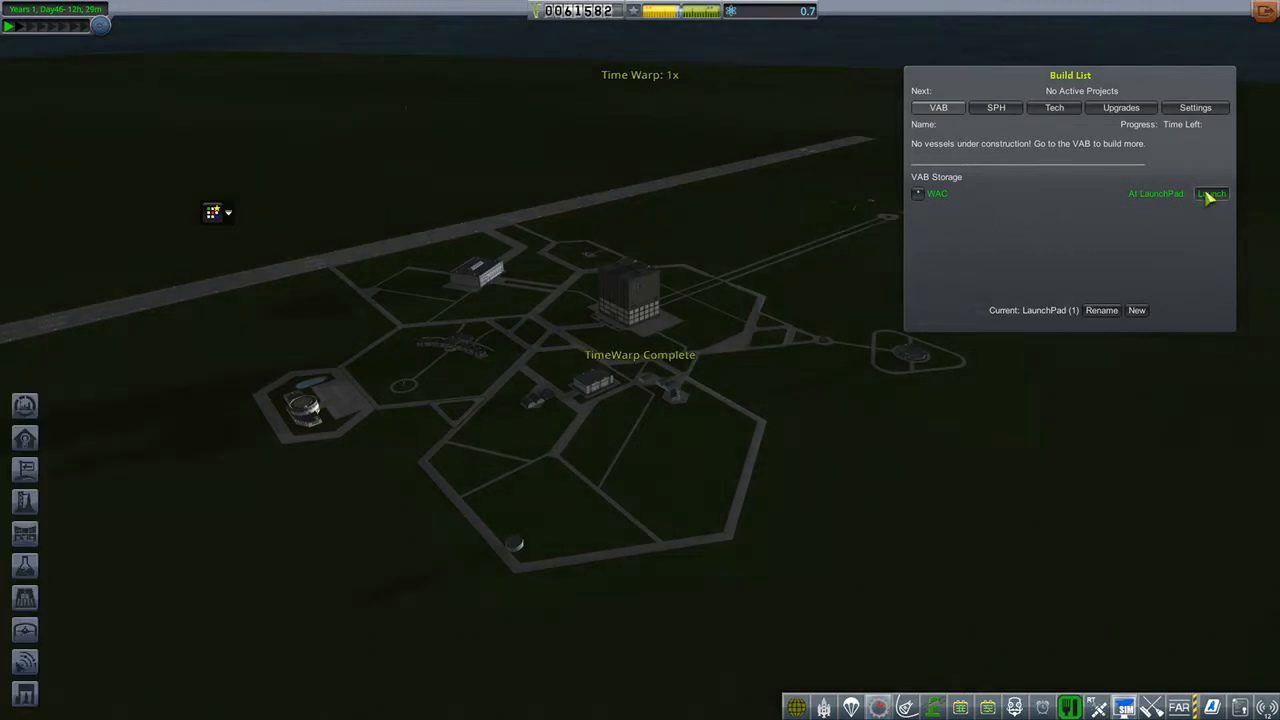
pyautogui.moveTo(496, 304)
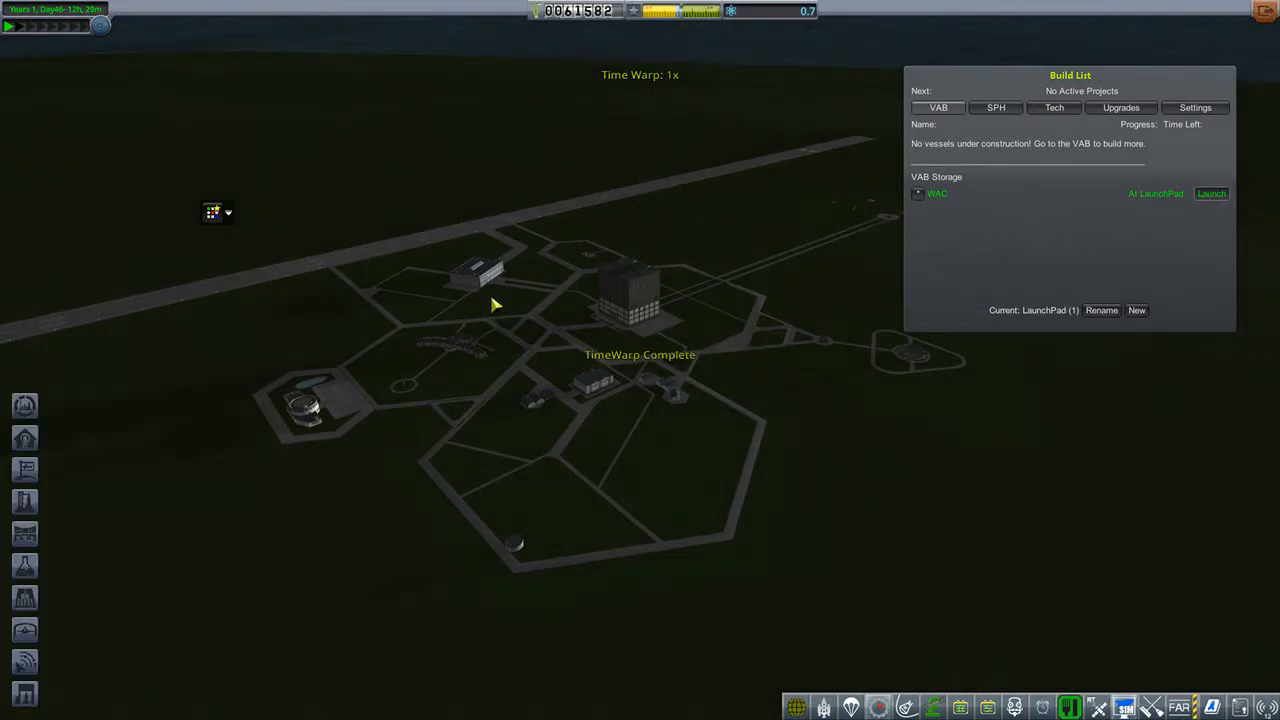
pyautogui.click(1212, 192)
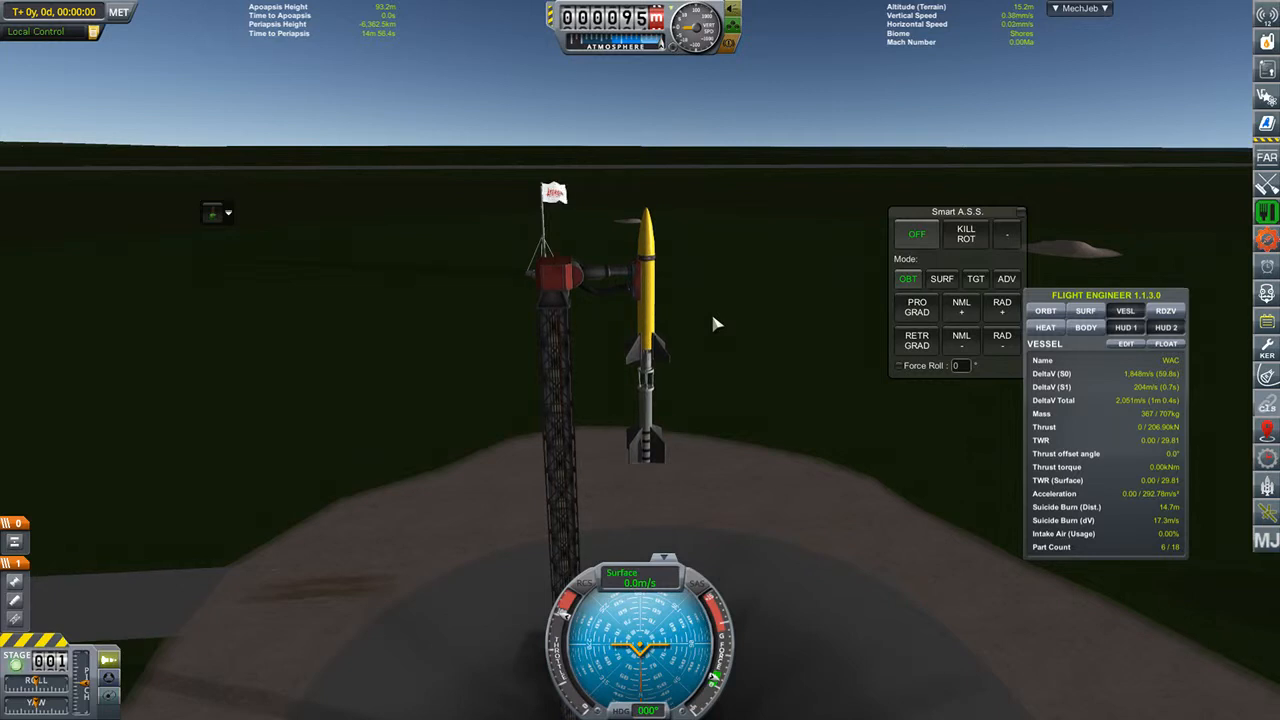
# - Stage to ignite the WAC, let it climb, and bring up the Available Experiments window
pyautogui.press('space')
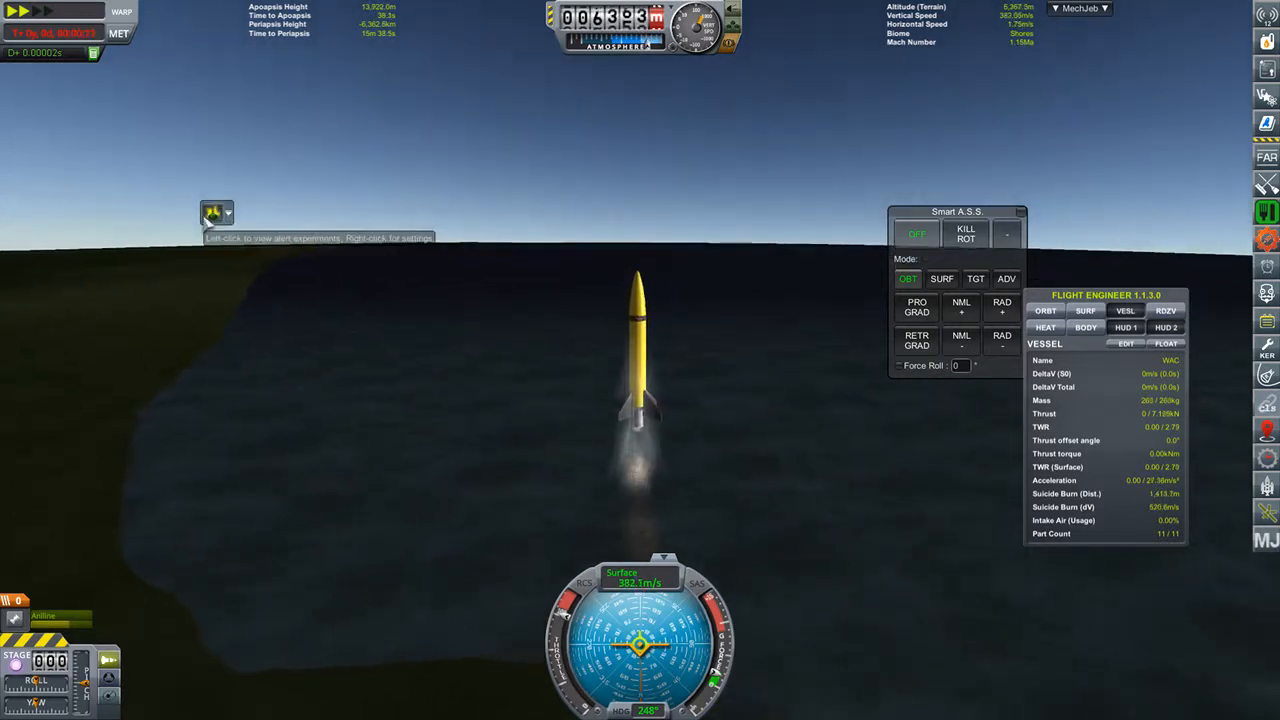
pyautogui.click(212, 212)
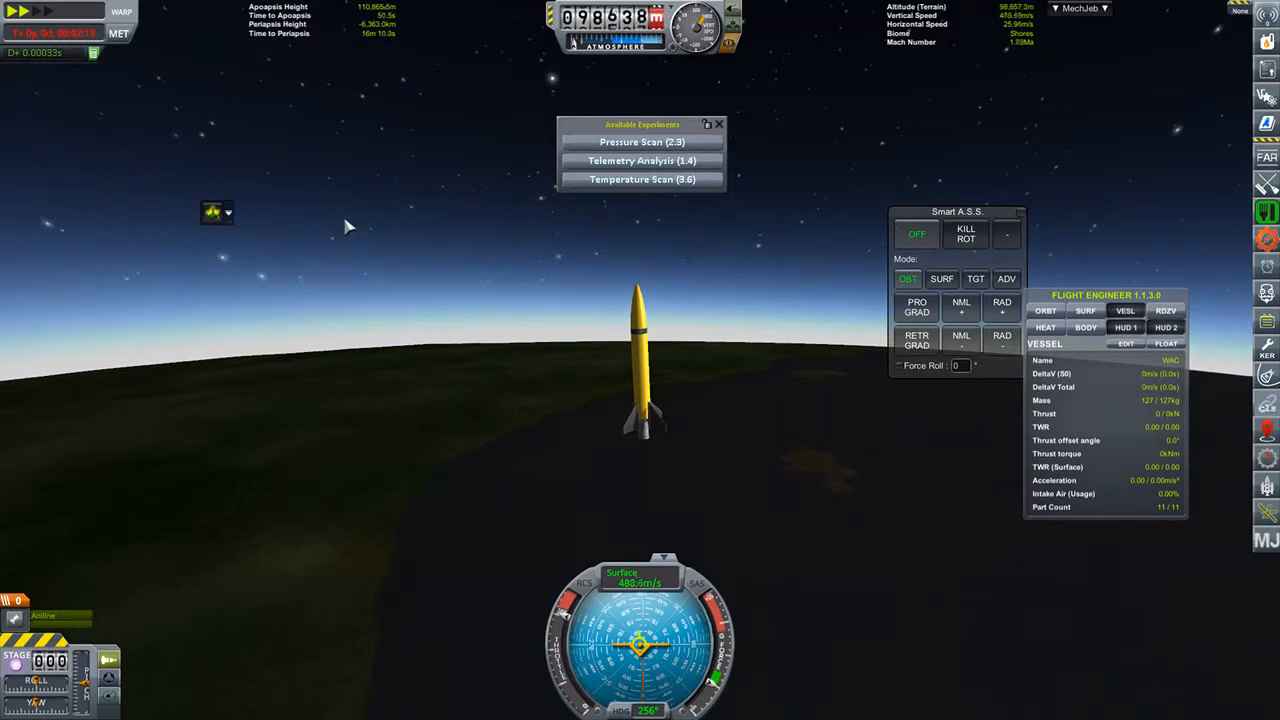
# - Run the experiments and transmit the temperature scan and telemetry analysis results
pyautogui.click(642, 140)
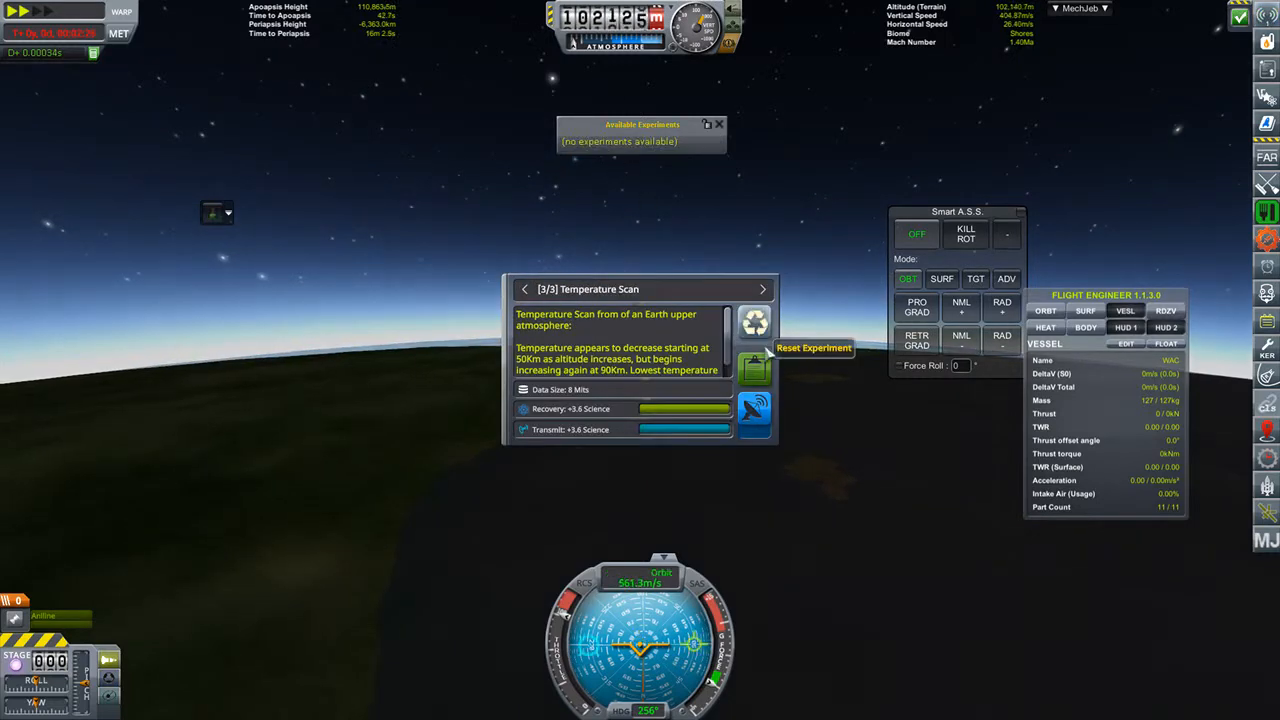
pyautogui.click(756, 408)
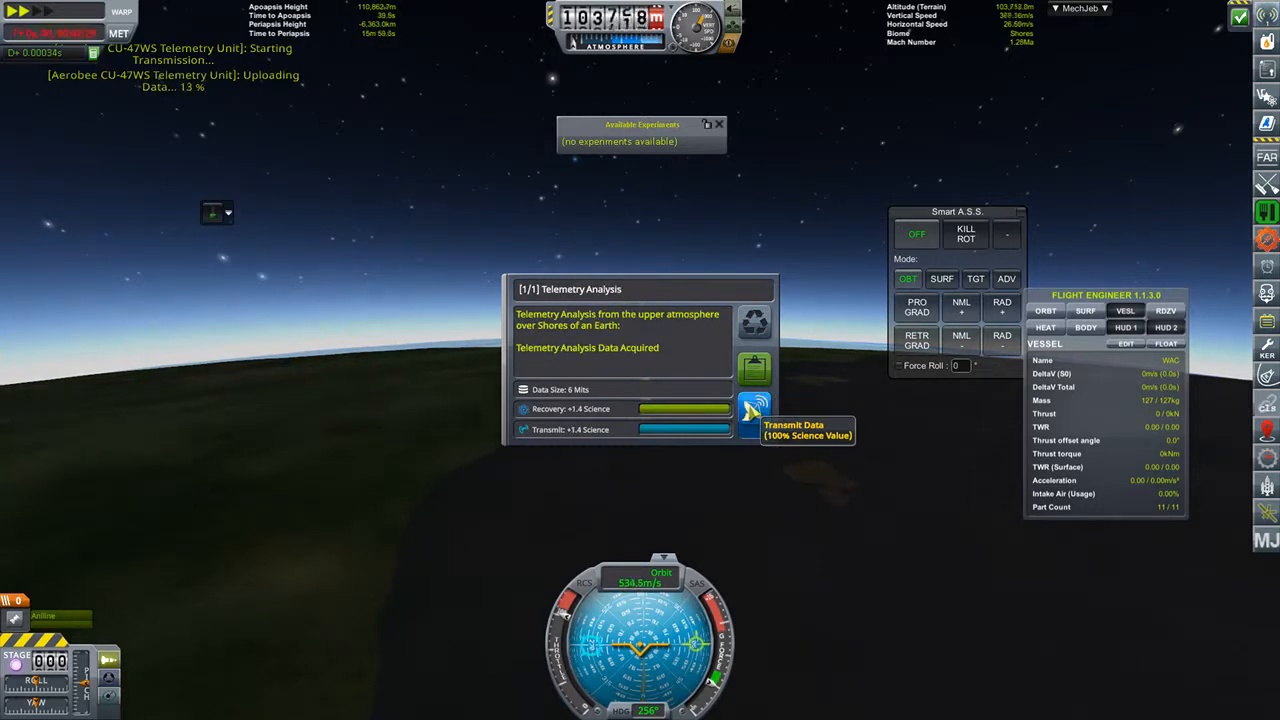
pyautogui.click(756, 410)
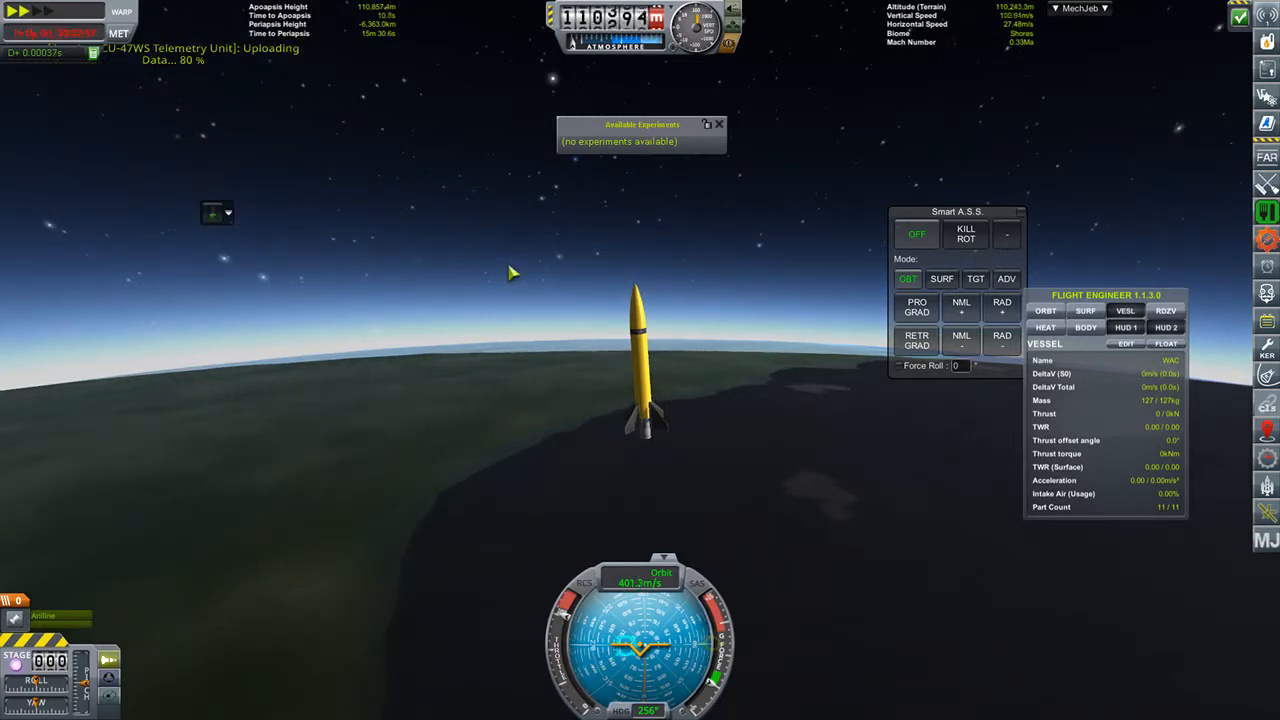
pyautogui.moveTo(512, 220)
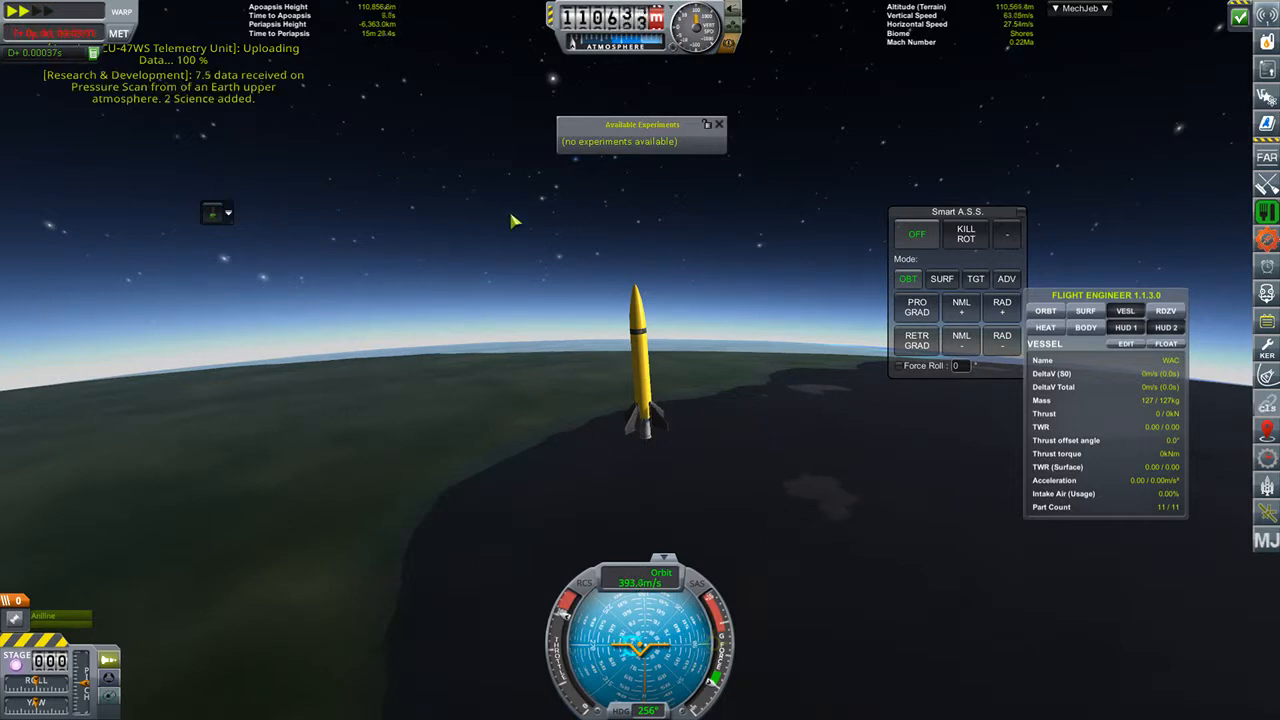